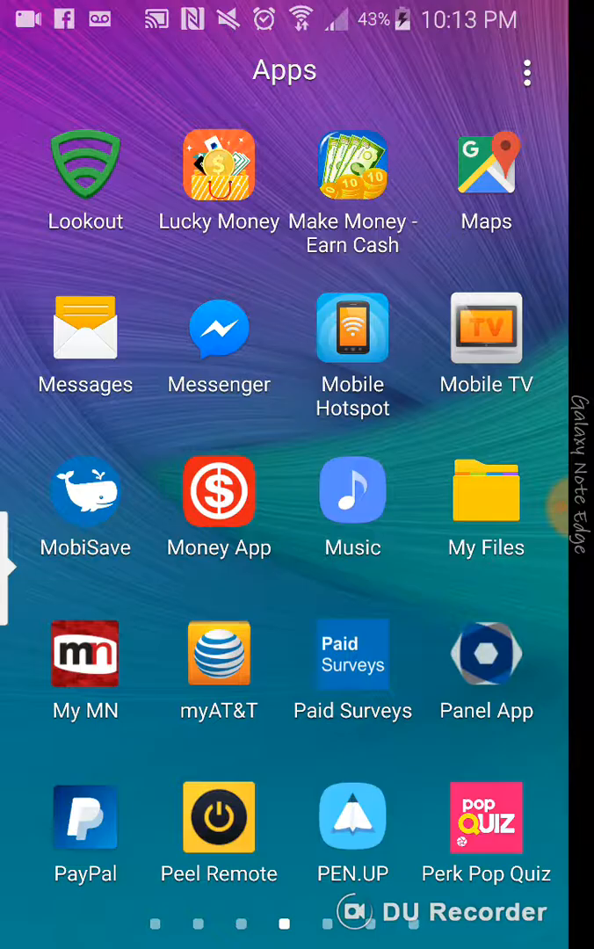
Swipe the app drawer back a page to show Foap through Live YouTube Subscriber.
{"action": "scroll", "scroll_direction": "left", "scroll_amount": 3}
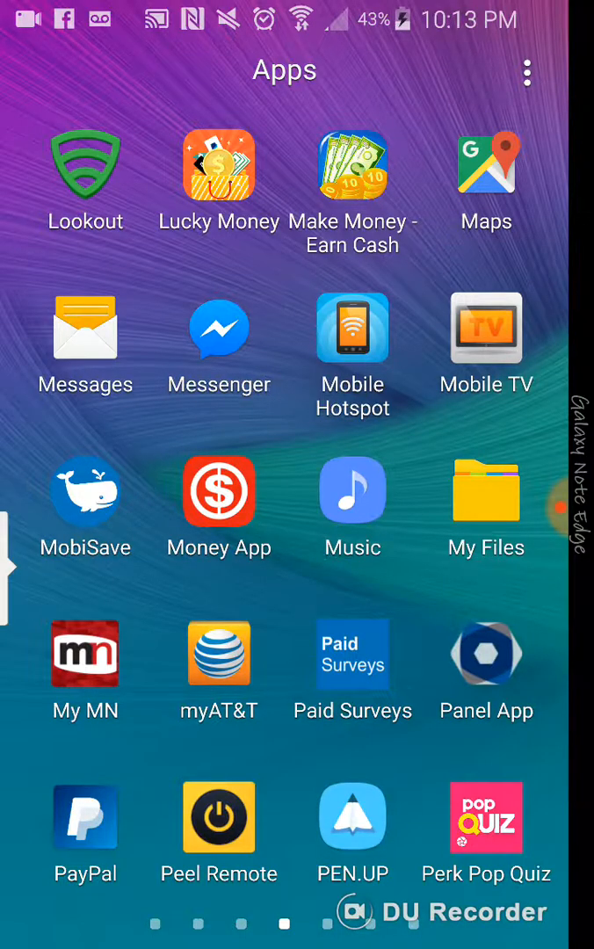
{"action": "scroll", "scroll_direction": "right", "scroll_amount": 3}
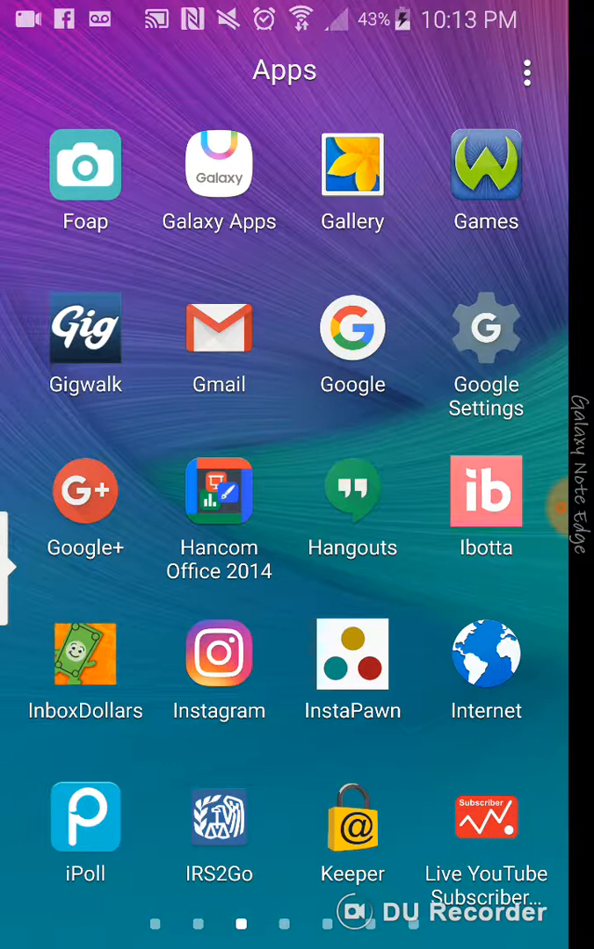
Launch InboxDollars and scroll through its Home feed of surveys and paid offers.
{"action": "left_click", "coordinate": [85, 654]}
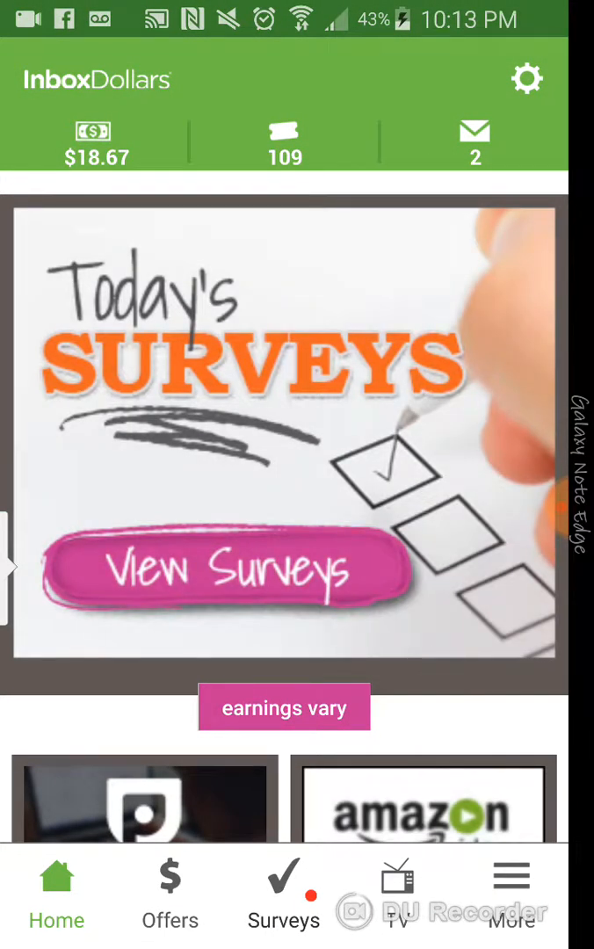
{"action": "scroll", "scroll_direction": "down", "scroll_amount": 3}
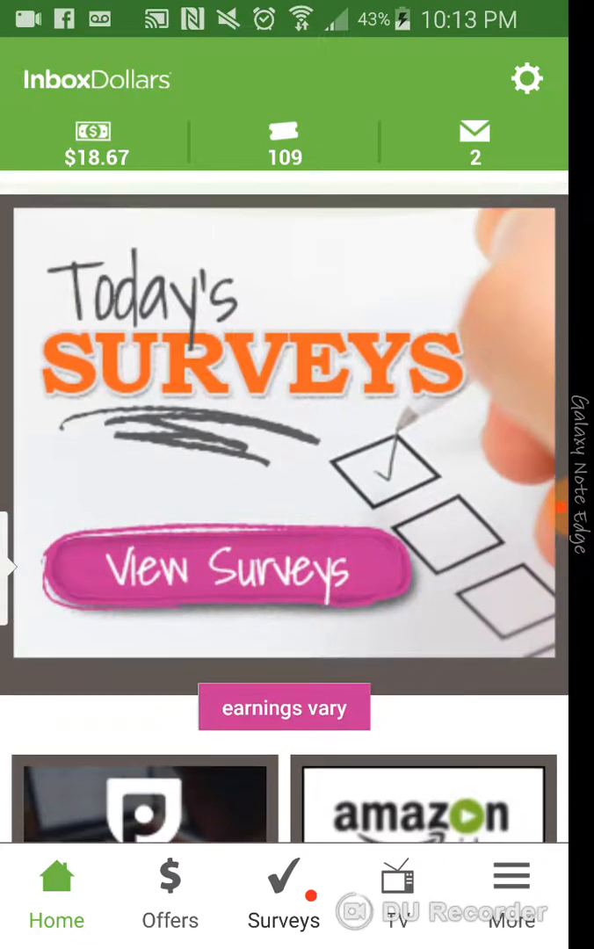
{"action": "scroll", "scroll_direction": "down", "scroll_amount": 3}
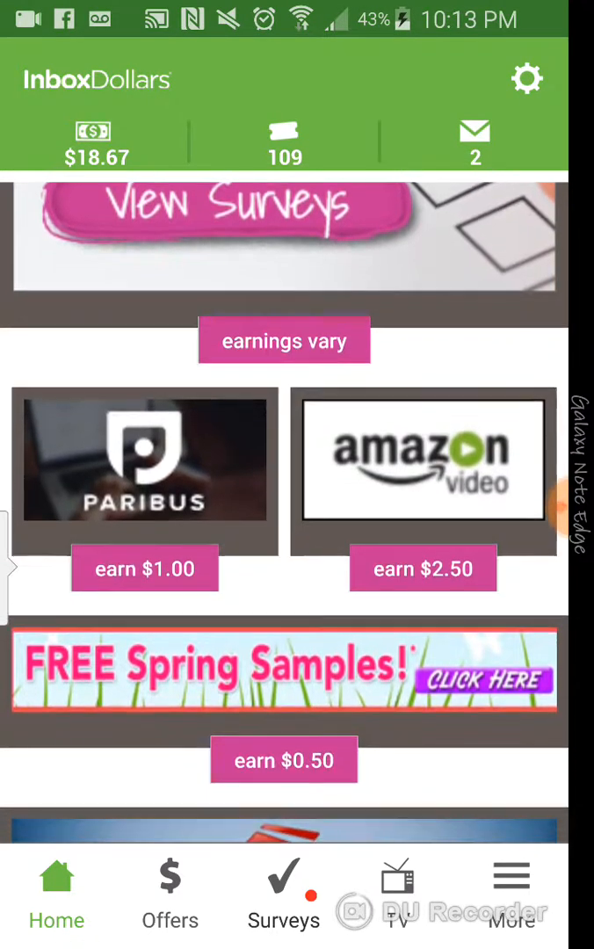
{"action": "scroll", "scroll_direction": "down", "scroll_amount": 3}
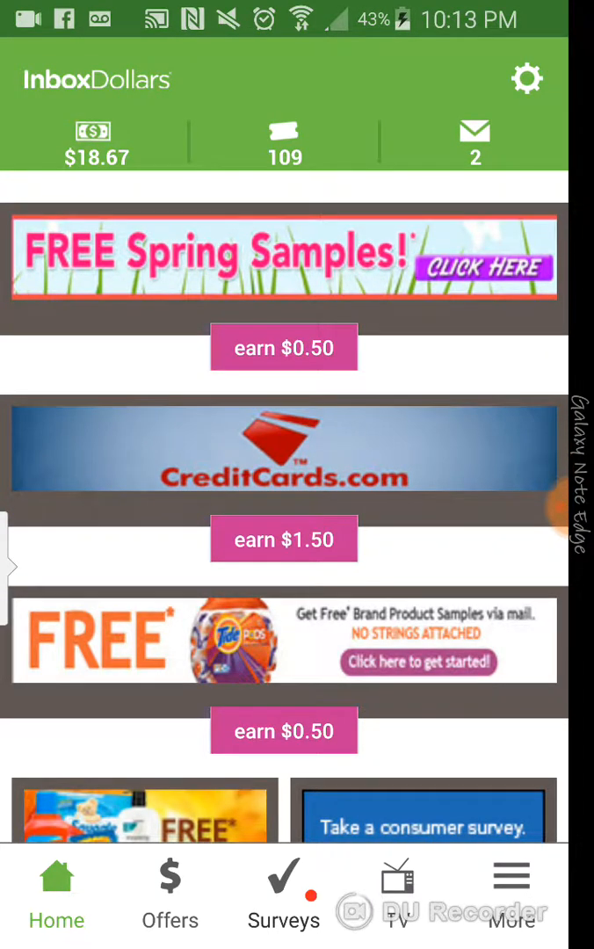
{"action": "scroll", "scroll_direction": "down", "scroll_amount": 3}
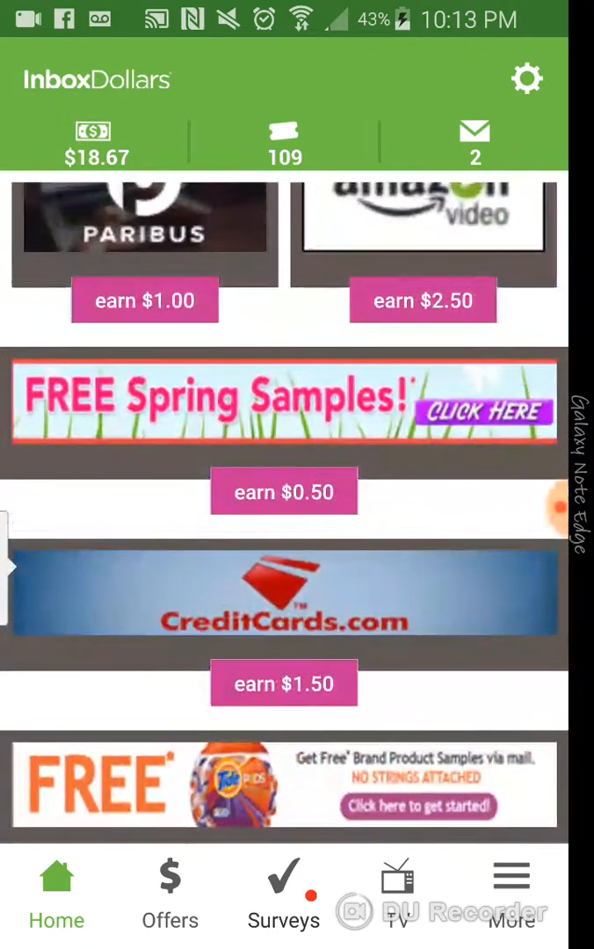
{"action": "scroll", "scroll_direction": "up", "scroll_amount": 3}
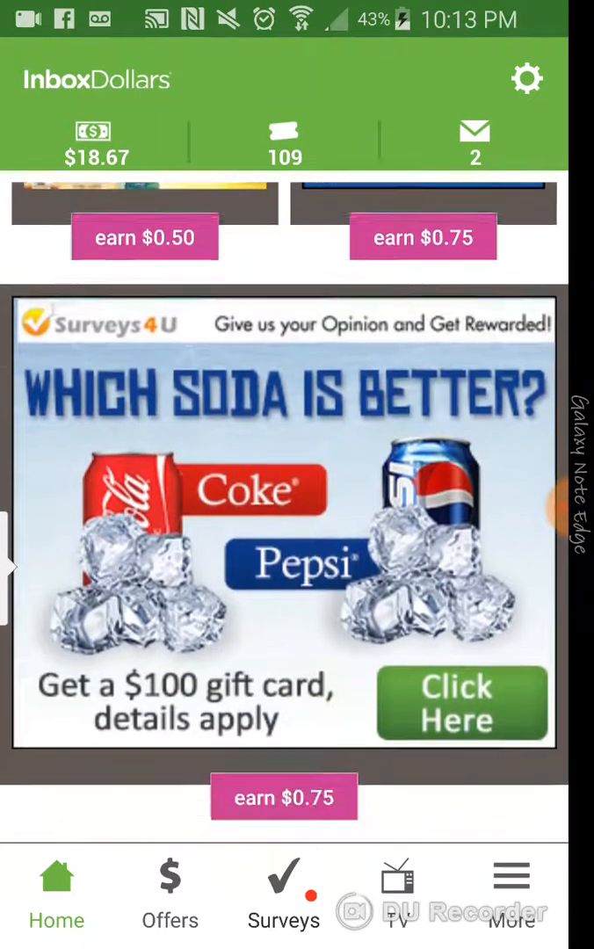
{"action": "scroll", "scroll_direction": "up", "scroll_amount": 3}
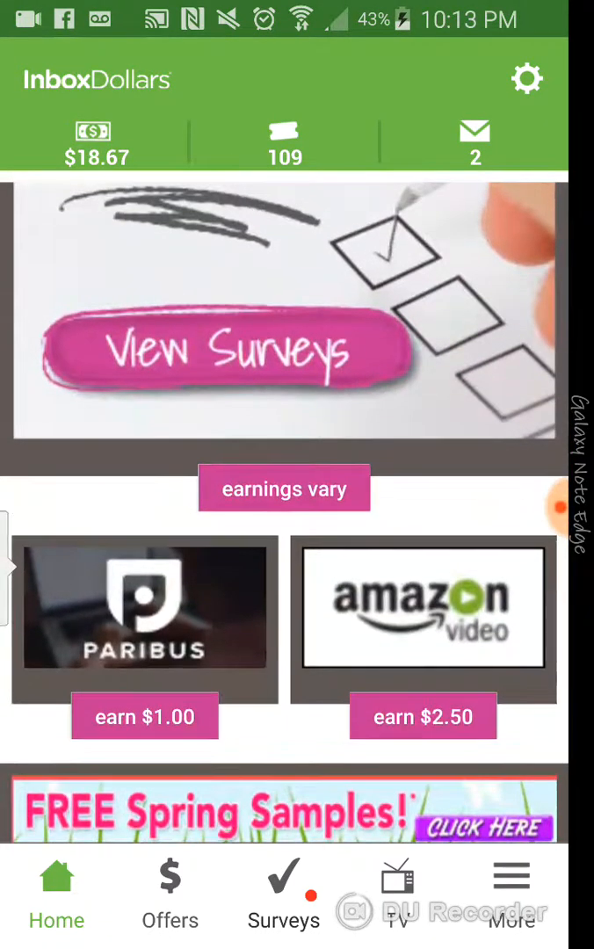
{"action": "scroll", "scroll_direction": "down", "scroll_amount": 3}
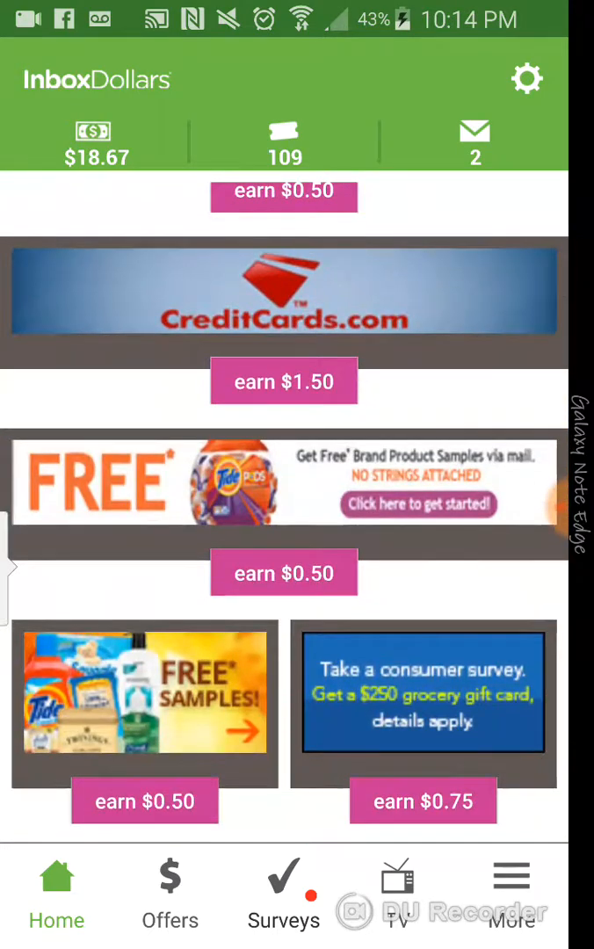
{"action": "scroll", "scroll_direction": "down", "scroll_amount": 3}
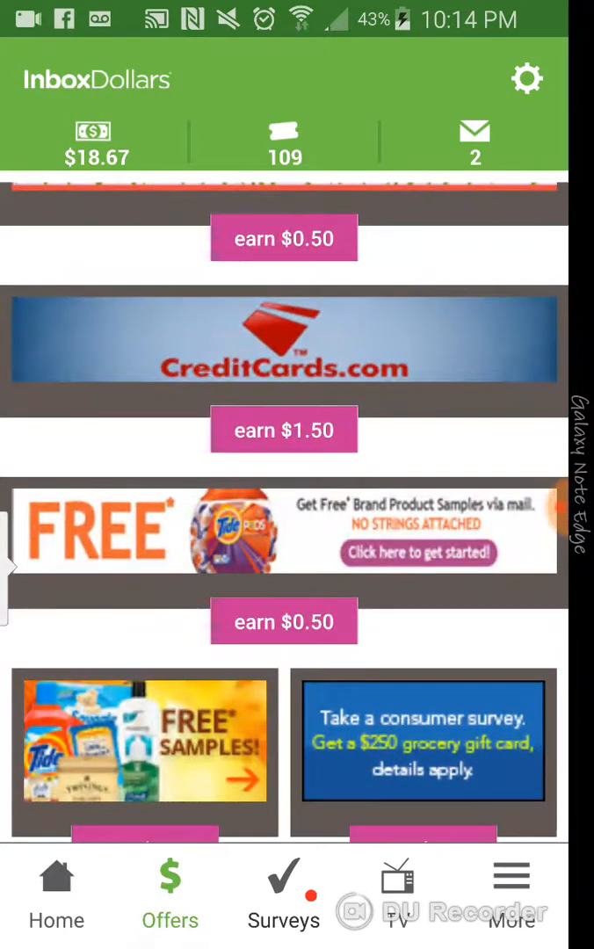
Browse the ALL OFFERS list on the Offers tab.
{"action": "left_click", "coordinate": [170, 896]}
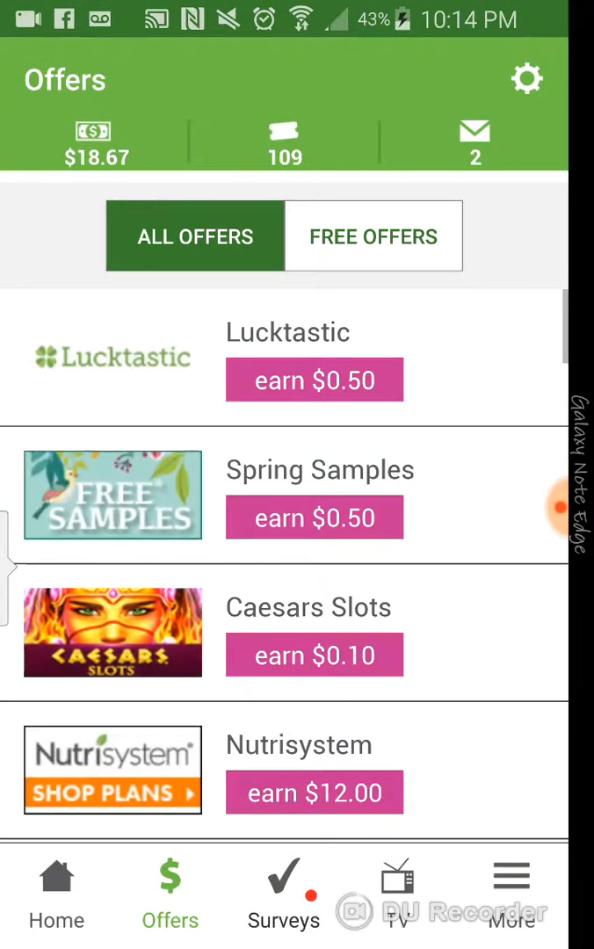
{"action": "scroll", "scroll_direction": "down", "scroll_amount": 3}
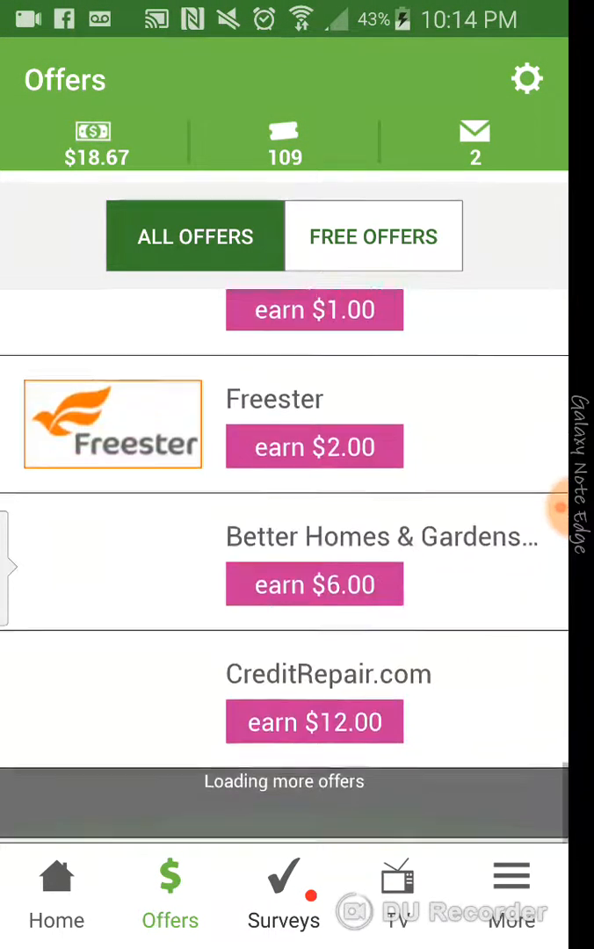
{"action": "scroll", "scroll_direction": "down", "scroll_amount": 3}
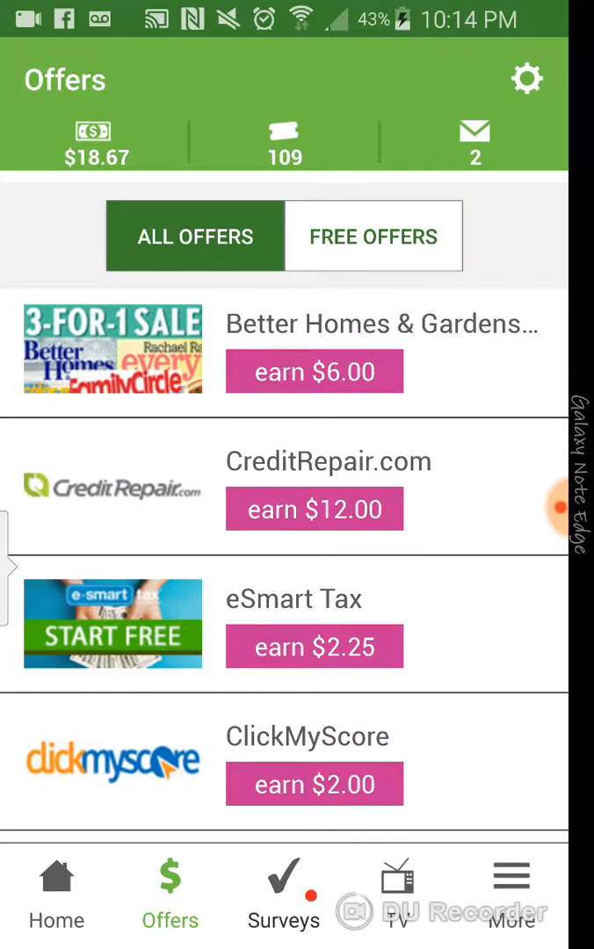
{"action": "scroll", "scroll_direction": "down", "scroll_amount": 3}
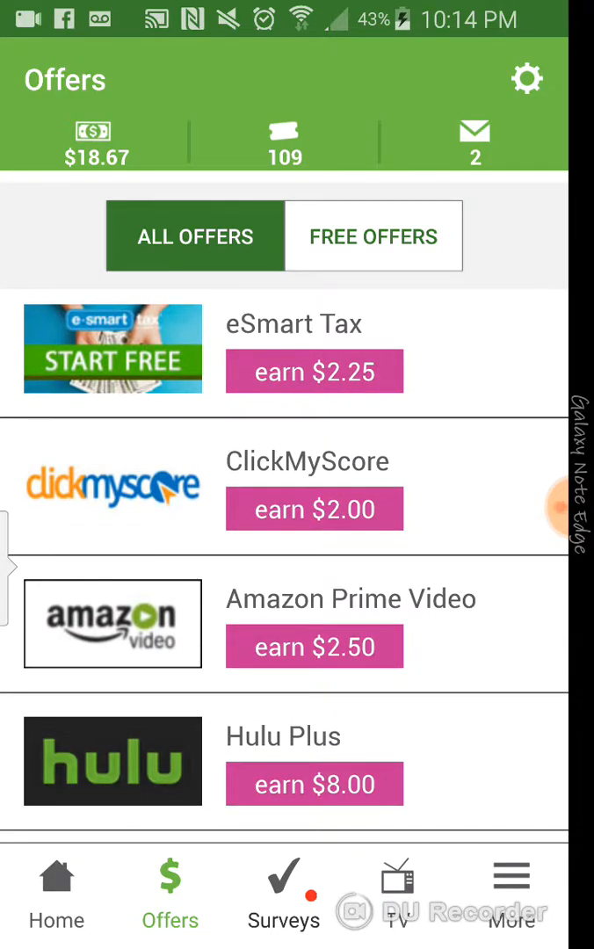
{"action": "scroll", "scroll_direction": "down", "scroll_amount": 3}
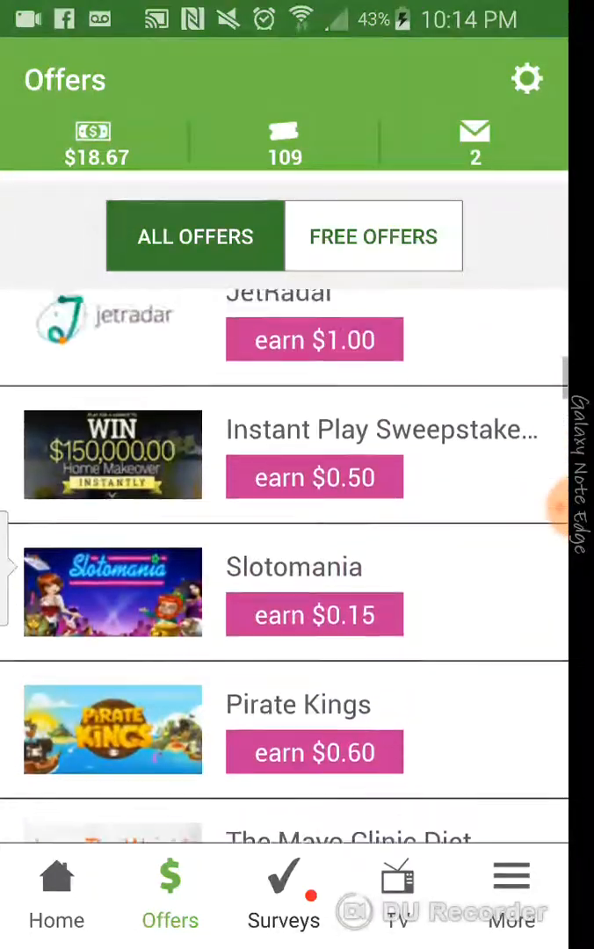
Scroll the Surveys tab's paid surveys with their times and payouts.
{"action": "left_click", "coordinate": [283, 892]}
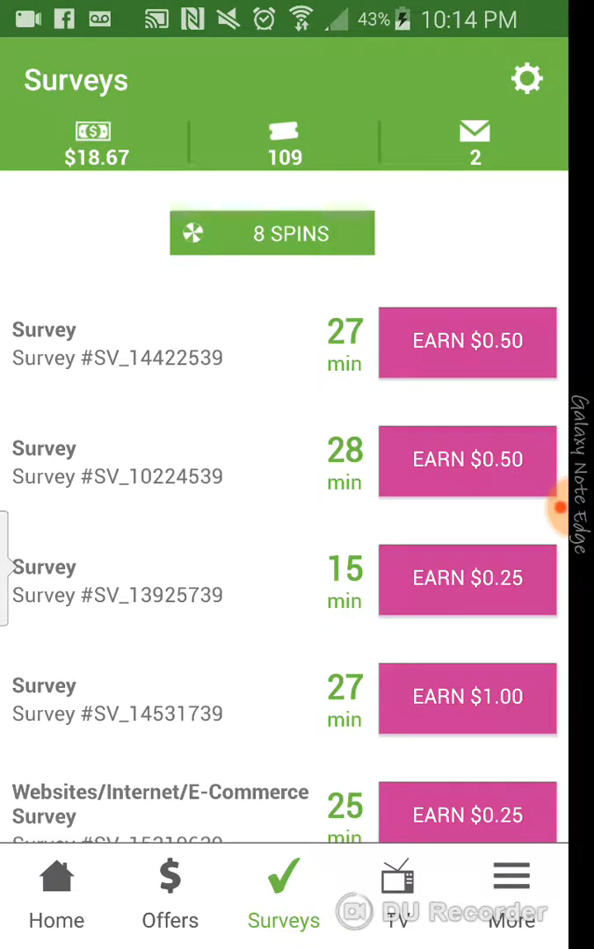
{"action": "scroll", "scroll_direction": "down", "scroll_amount": 3}
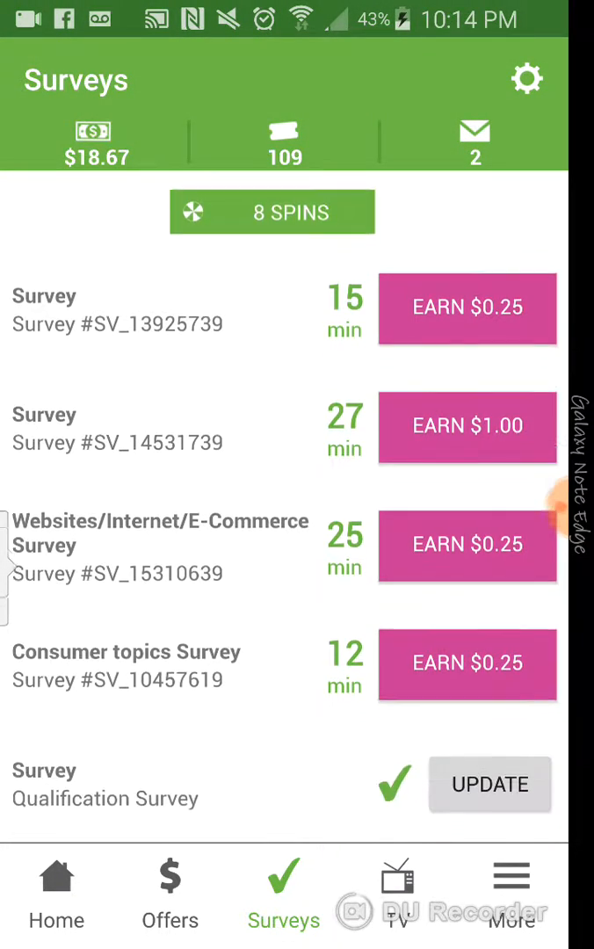
{"action": "scroll", "scroll_direction": "down", "scroll_amount": 3}
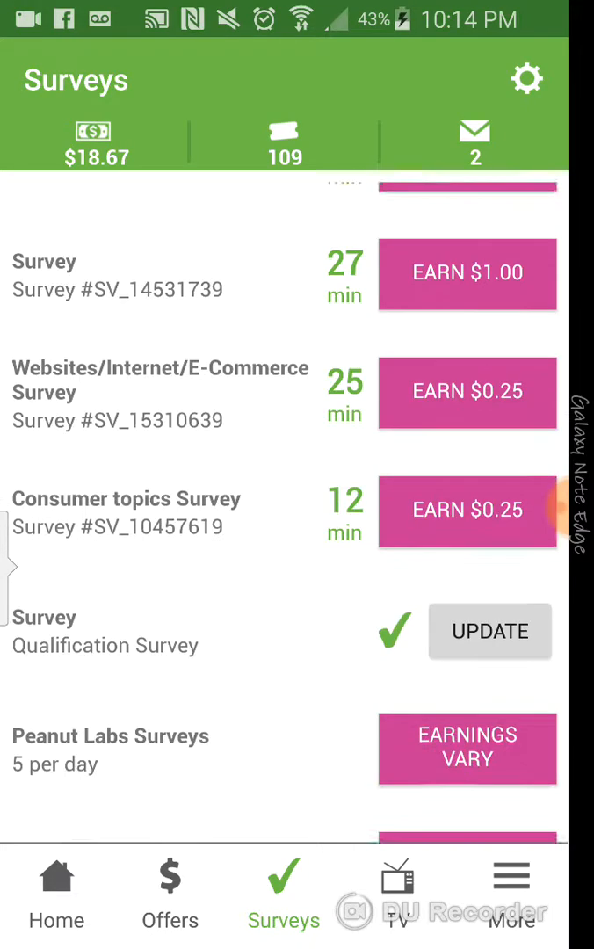
{"action": "scroll", "scroll_direction": "down", "scroll_amount": 3}
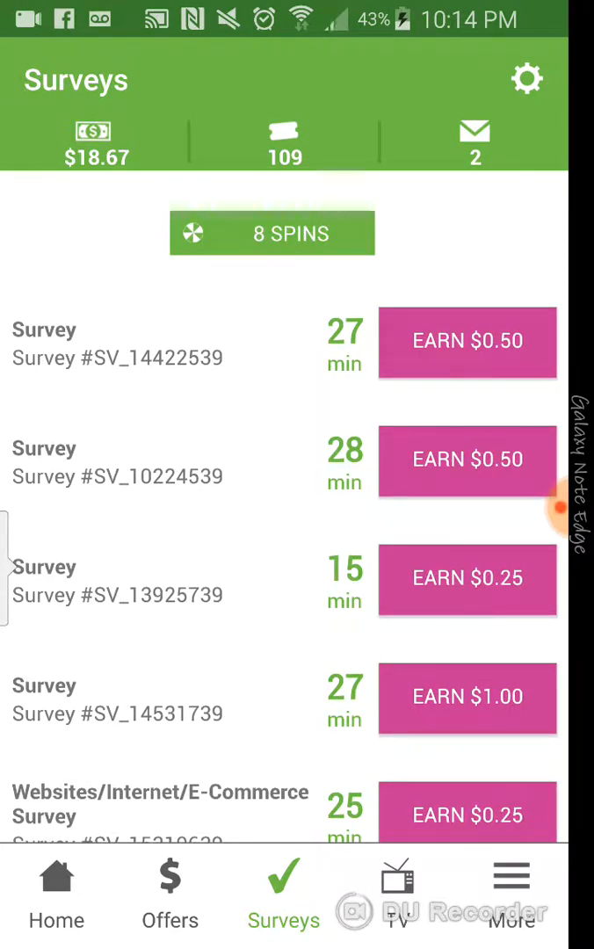
View InboxDollars' TV videos and PaidEmail inbox, then return to the home screen.
{"action": "left_click", "coordinate": [398, 896]}
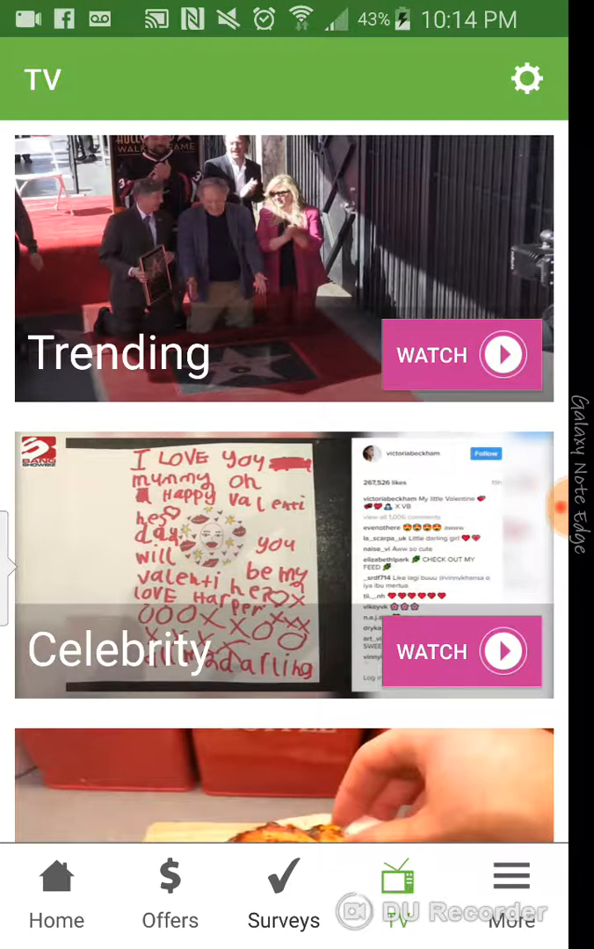
{"action": "left_click", "coordinate": [283, 895]}
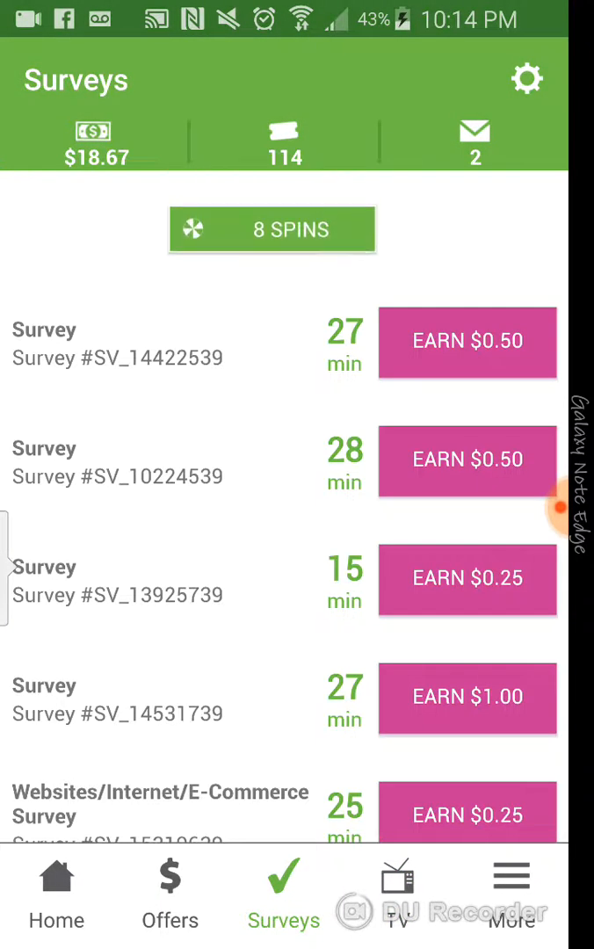
{"action": "left_click", "coordinate": [475, 141]}
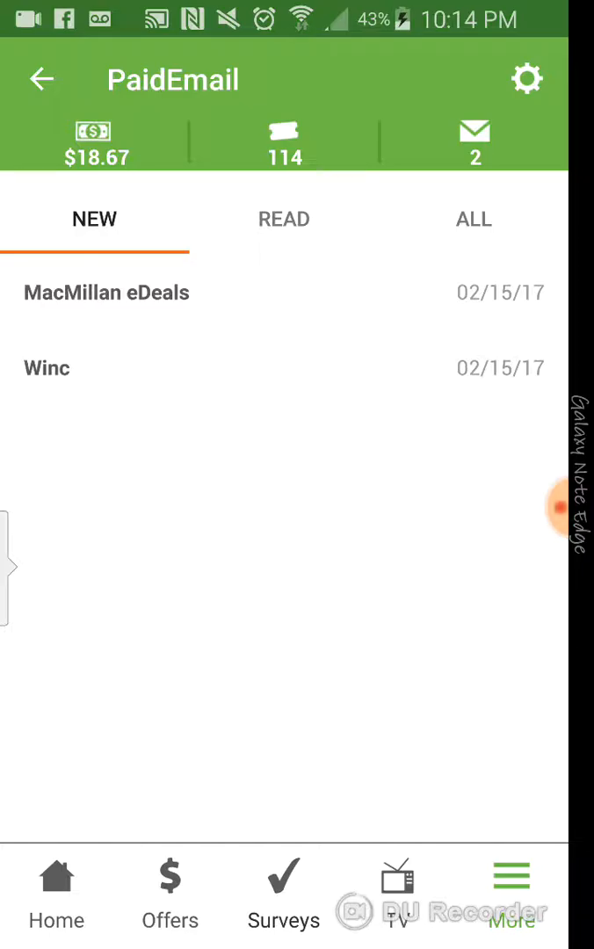
{"action": "left_click", "coordinate": [56, 897]}
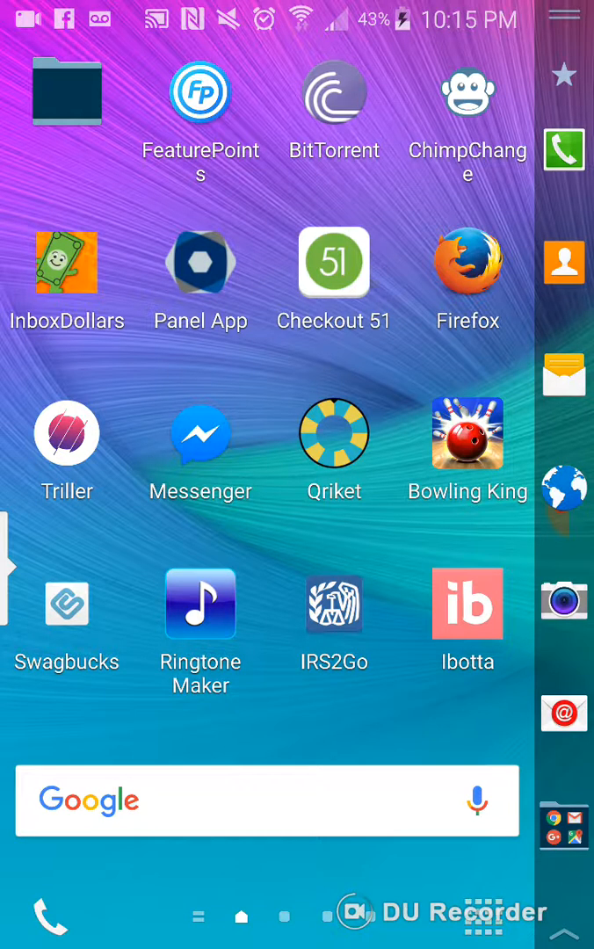
Launch iPoll from the app drawer, showing a $0.50 balance.
{"action": "left_click", "coordinate": [495, 916]}
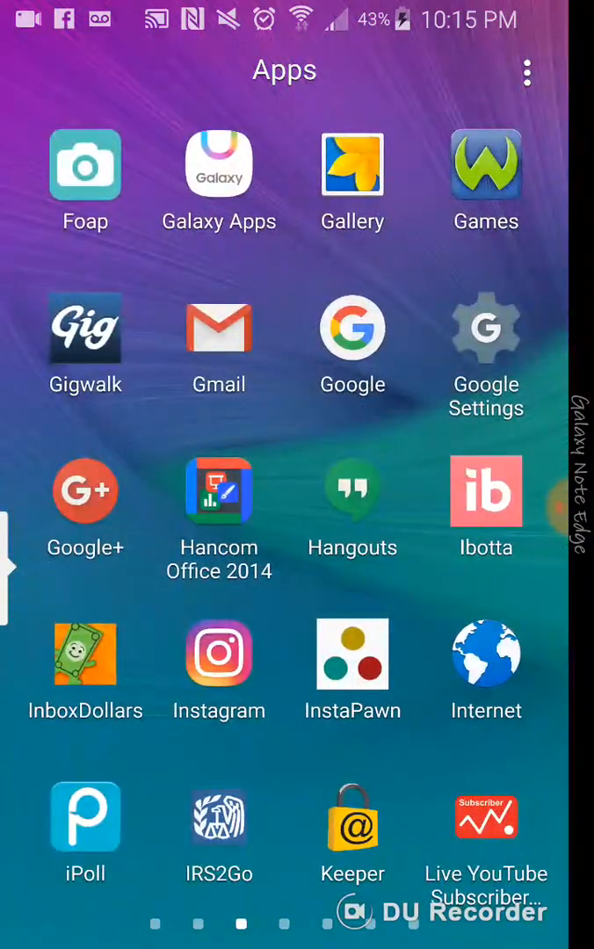
{"action": "left_click", "coordinate": [85, 817]}
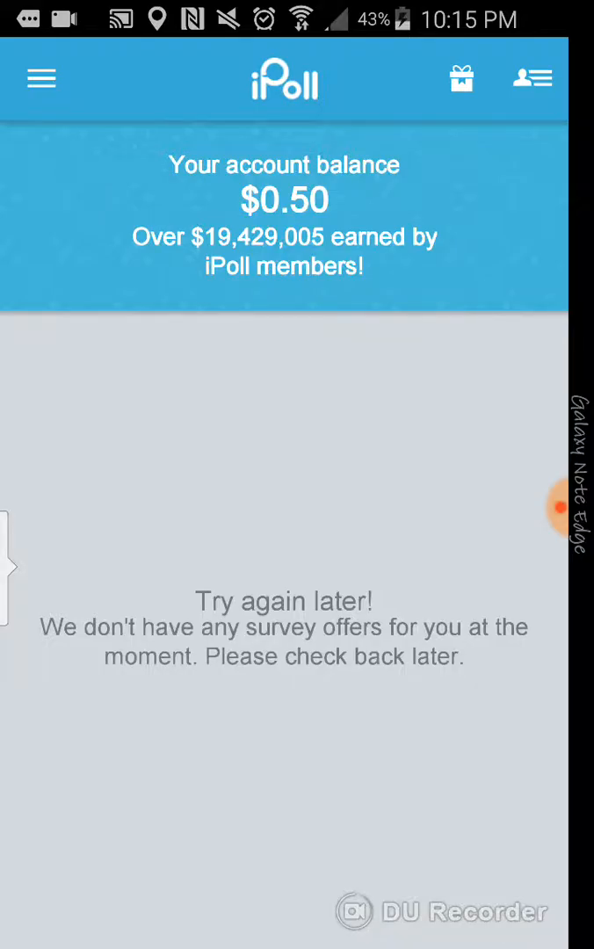
Browse iPoll's Amazon, iTunes and PayPal redeem options, then go to the home screen.
{"action": "left_click", "coordinate": [40, 80]}
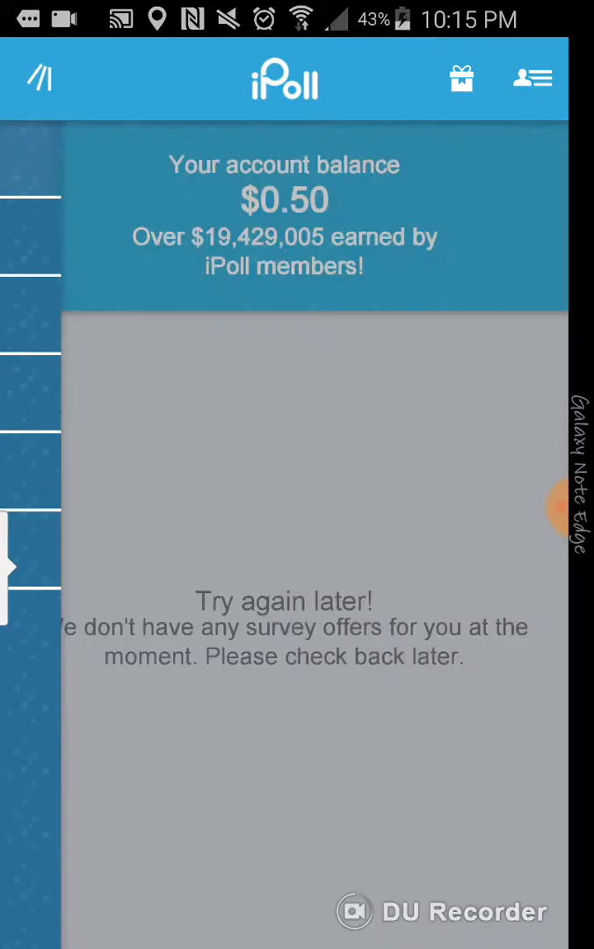
{"action": "left_click", "coordinate": [461, 79]}
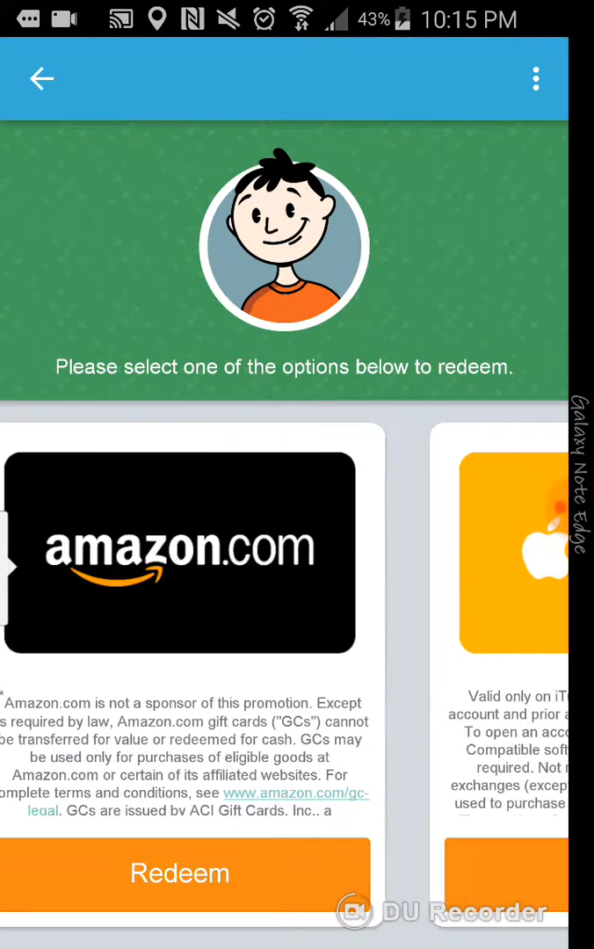
{"action": "scroll", "scroll_direction": "left", "scroll_amount": 3}
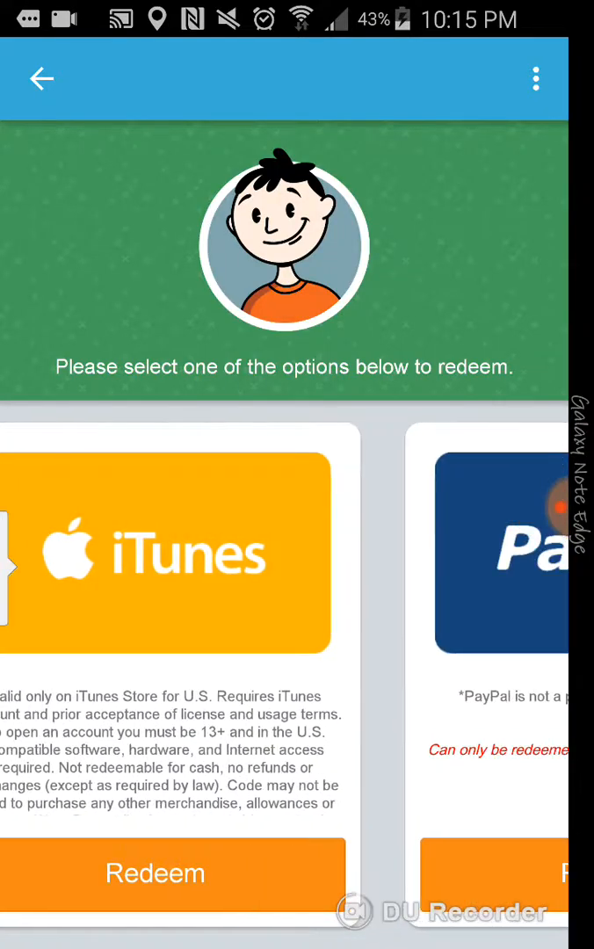
{"action": "scroll", "scroll_direction": "left", "scroll_amount": 3}
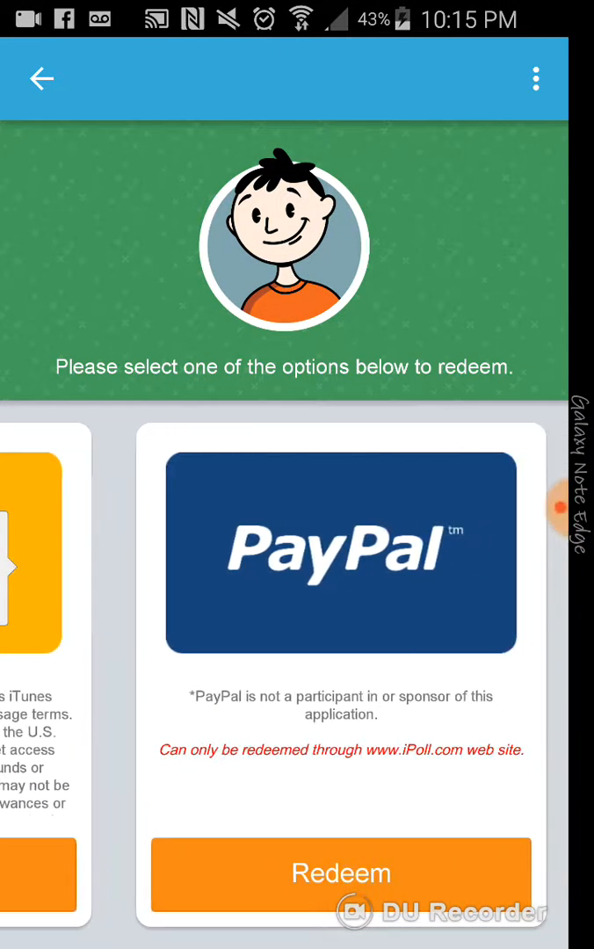
{"action": "scroll", "scroll_direction": "left", "scroll_amount": 3}
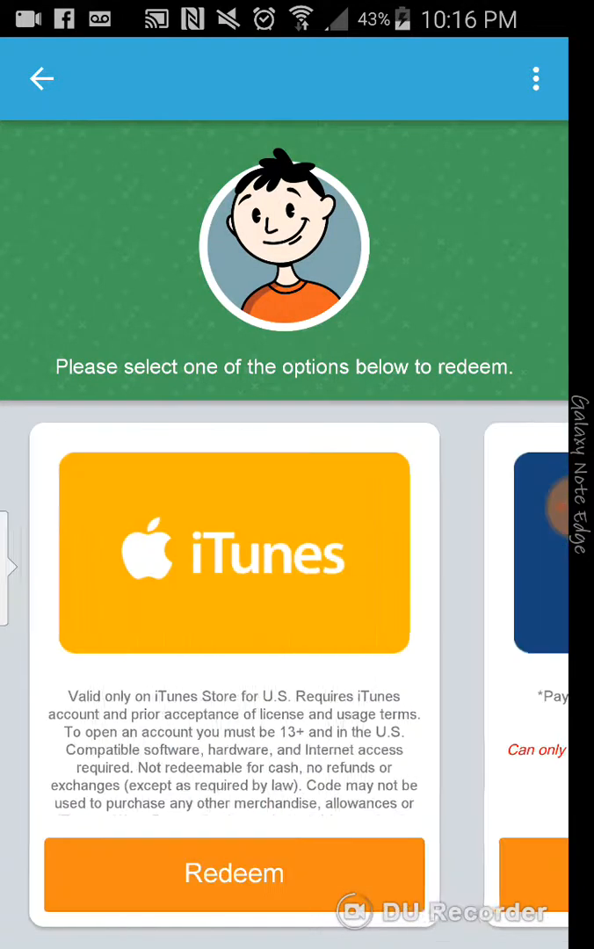
{"action": "scroll", "scroll_direction": "left", "scroll_amount": 3}
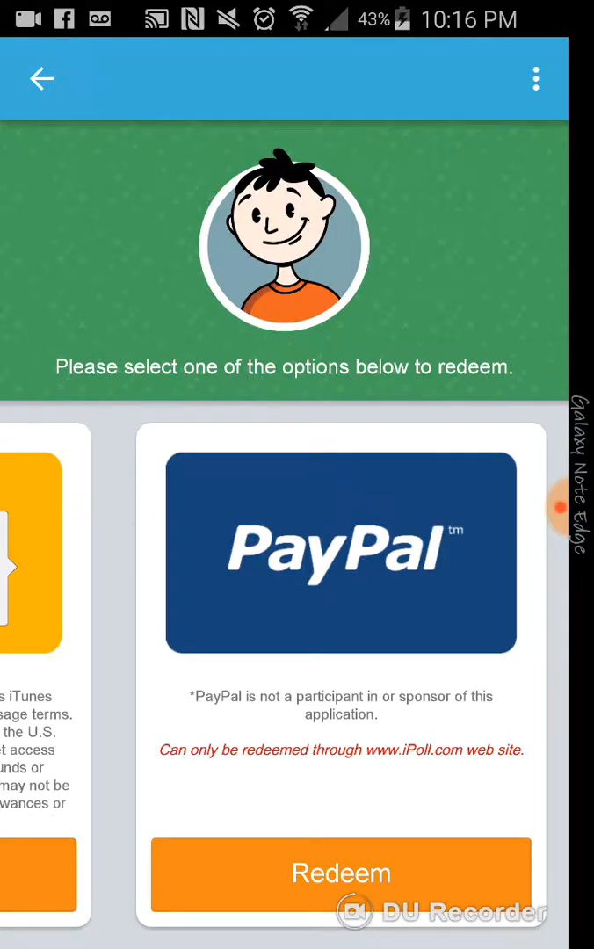
{"action": "left_click", "coordinate": [41, 79]}
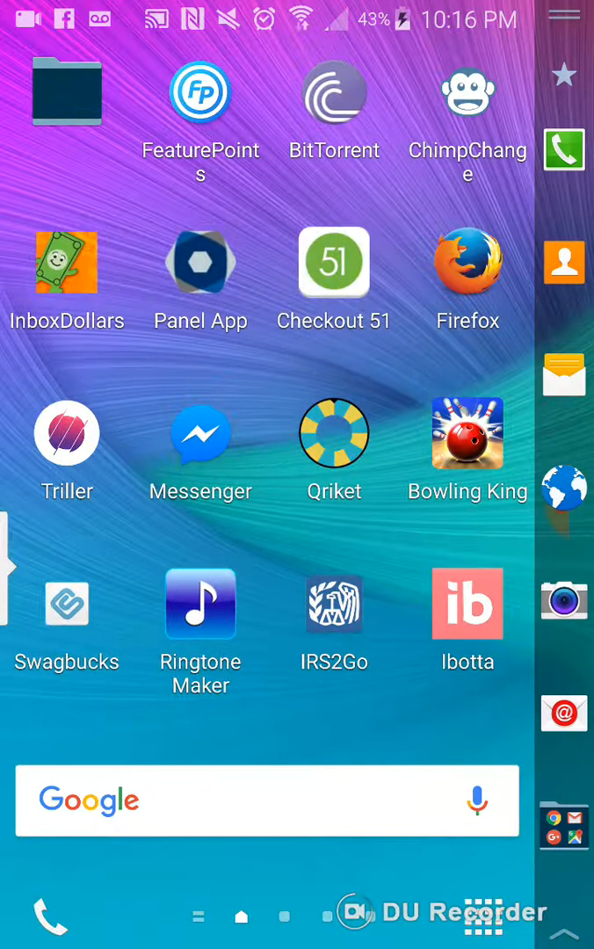
{"action": "left_click", "coordinate": [485, 916]}
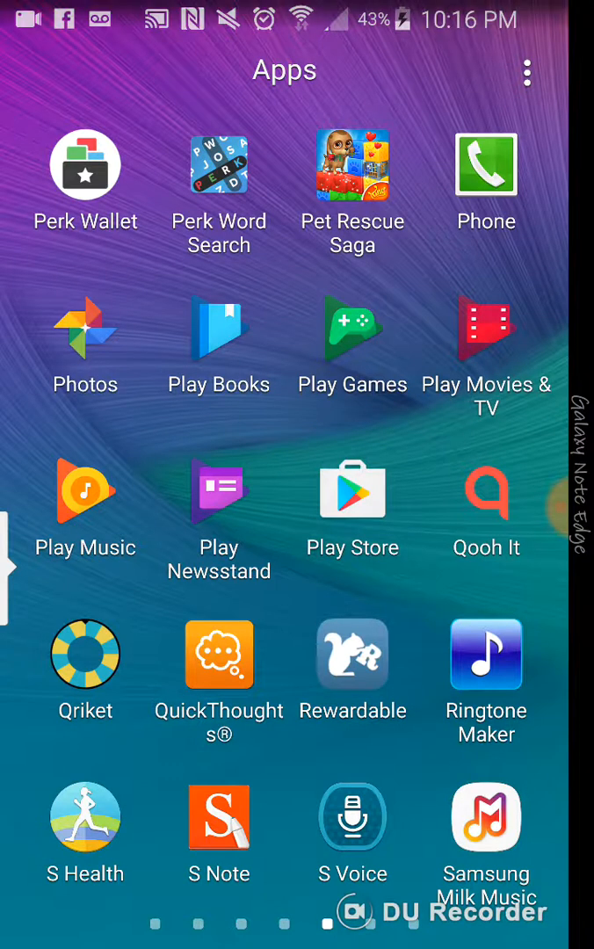
{"action": "left_click", "coordinate": [219, 655]}
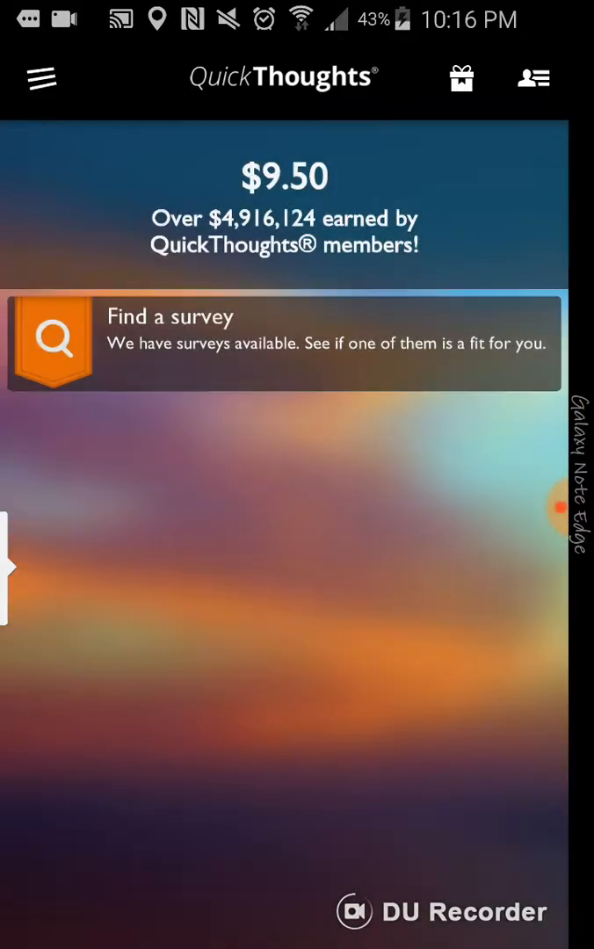
{"action": "left_click", "coordinate": [461, 78]}
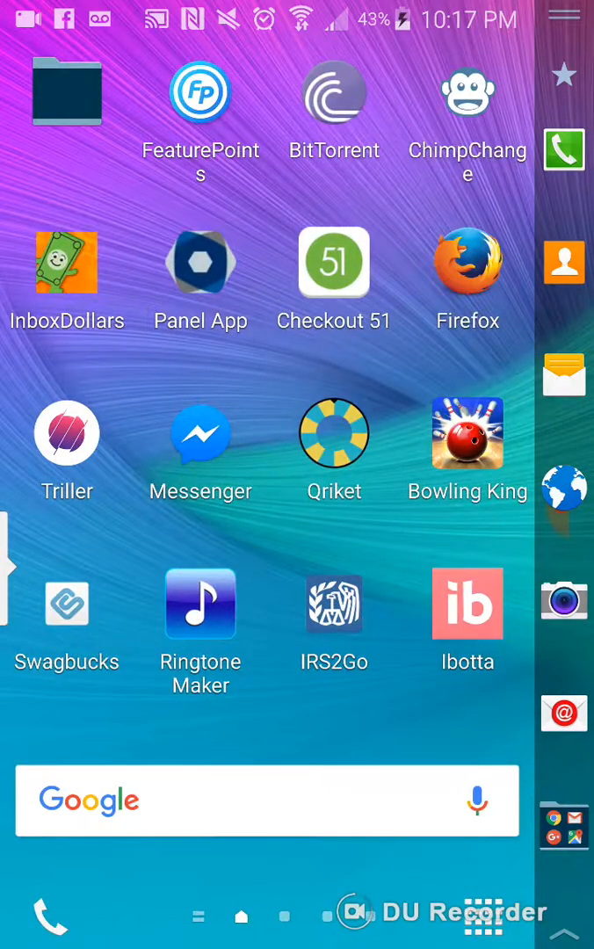
Launch Rewardable ($0.04 balance) and scroll through its acorn offers.
{"action": "left_click", "coordinate": [486, 917]}
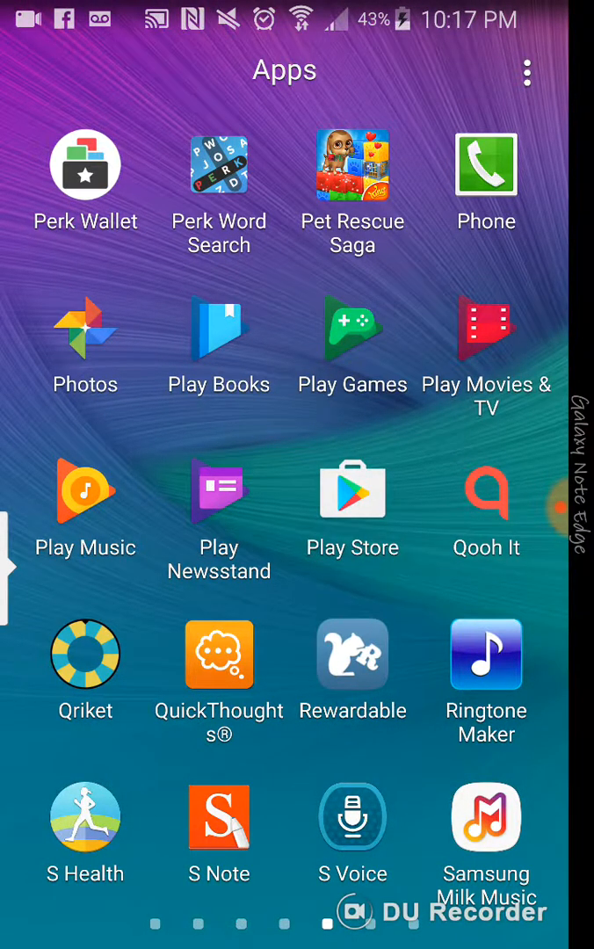
{"action": "left_click", "coordinate": [354, 655]}
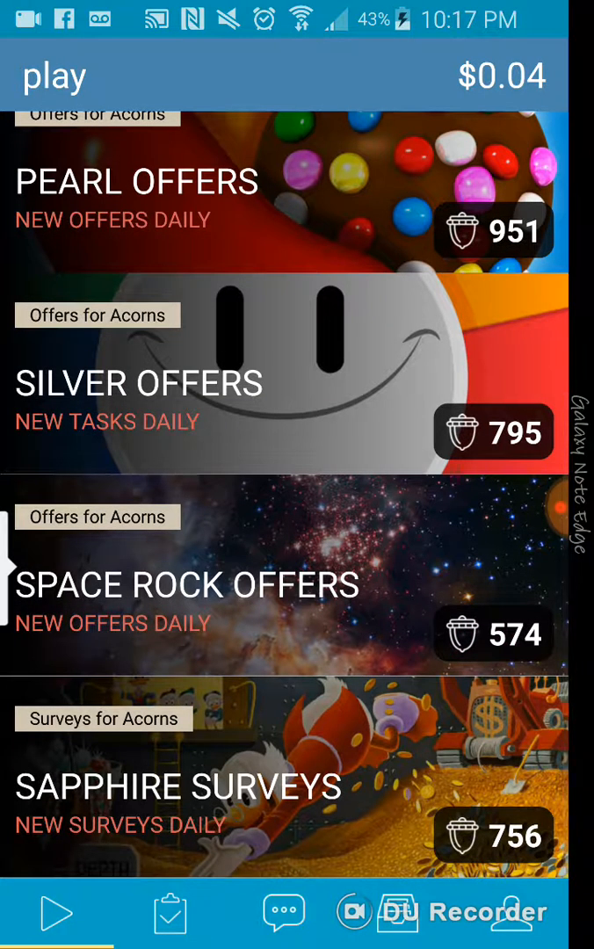
{"action": "scroll", "scroll_direction": "down", "scroll_amount": 3}
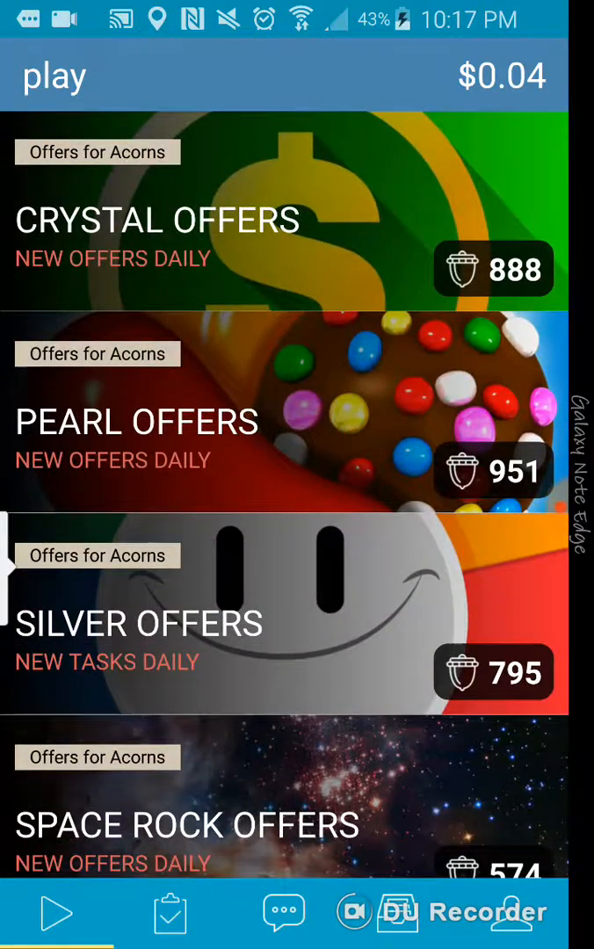
{"action": "scroll", "scroll_direction": "down", "scroll_amount": 3}
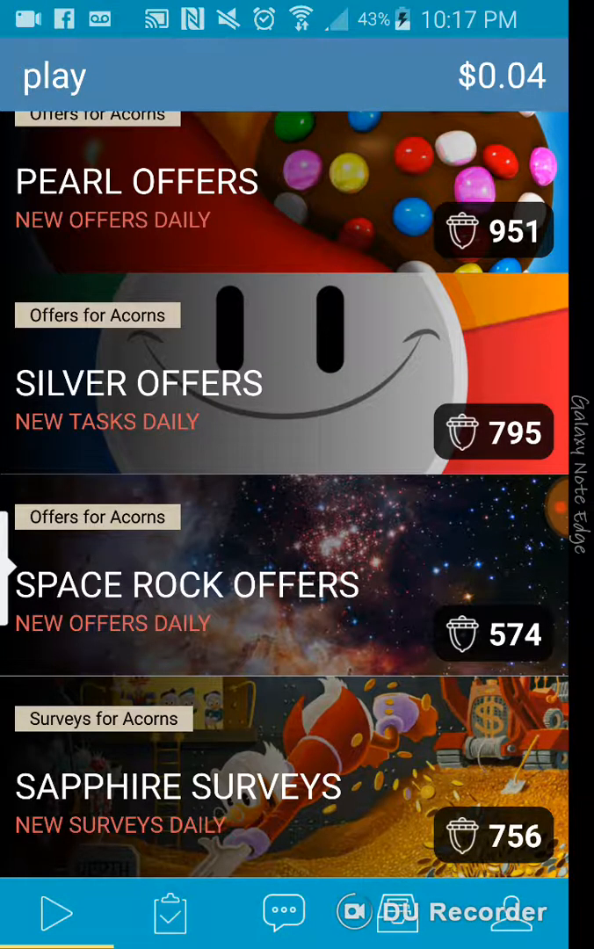
{"action": "scroll", "scroll_direction": "down", "scroll_amount": 3}
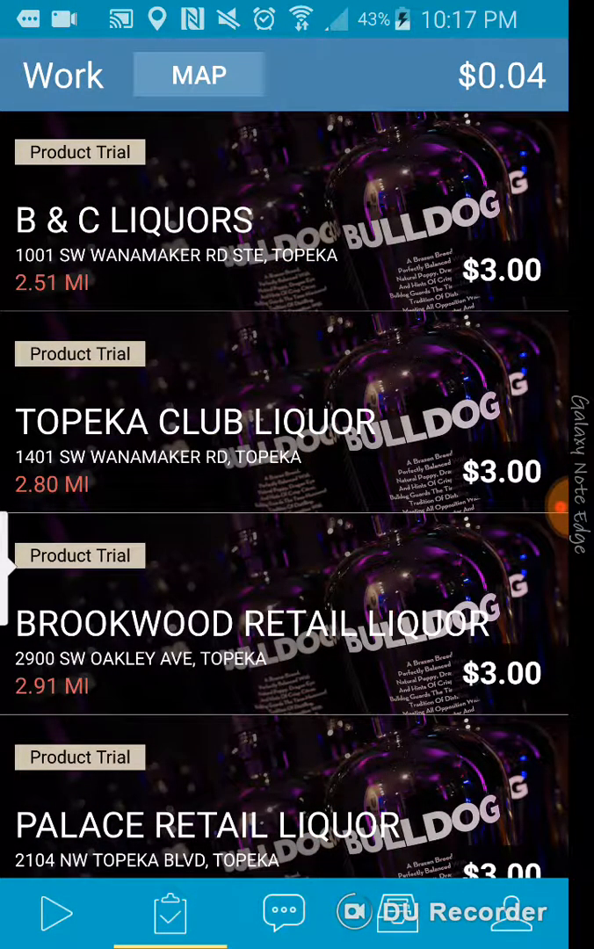
Open the B & C LIQUORS $3.00 trial and read its Bulldog Gin instructions.
{"action": "scroll", "scroll_direction": "up", "scroll_amount": 3}
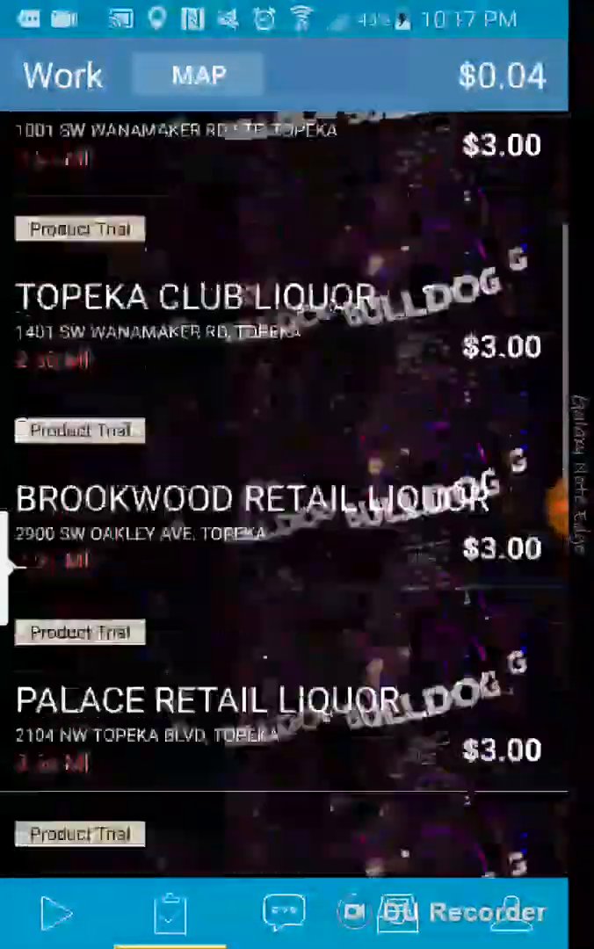
{"action": "scroll", "scroll_direction": "up", "scroll_amount": 3}
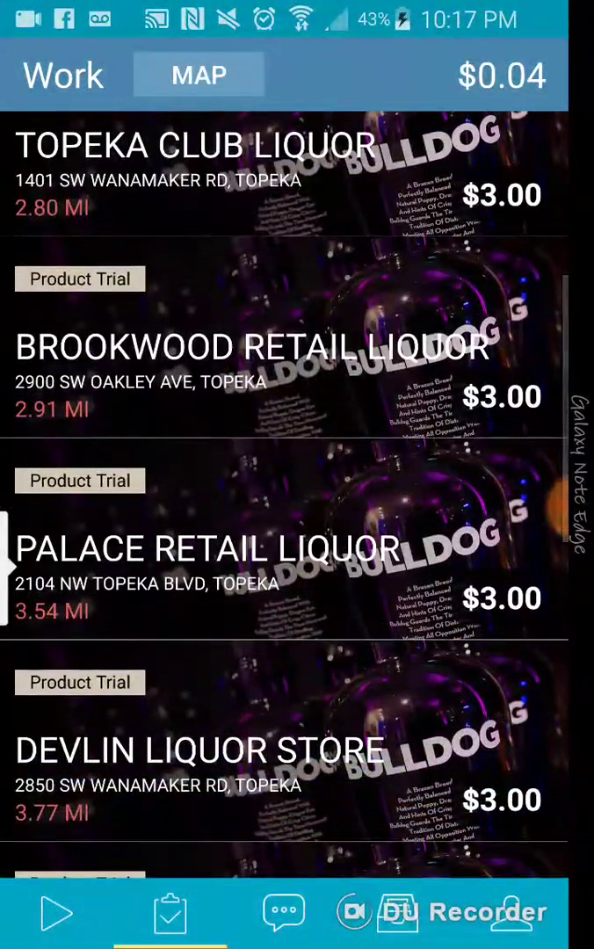
{"action": "scroll", "scroll_direction": "down", "scroll_amount": 3}
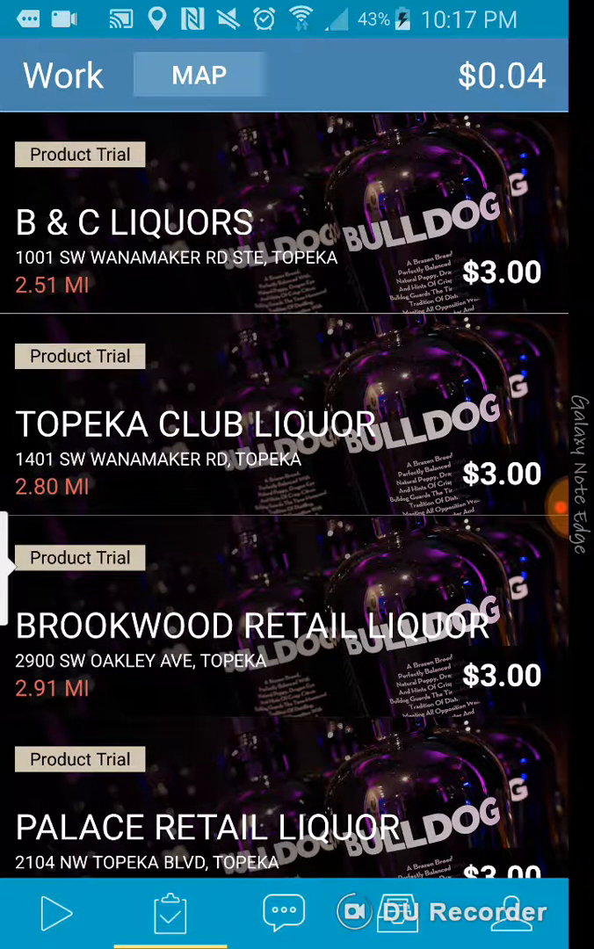
{"action": "left_click", "coordinate": [175, 247]}
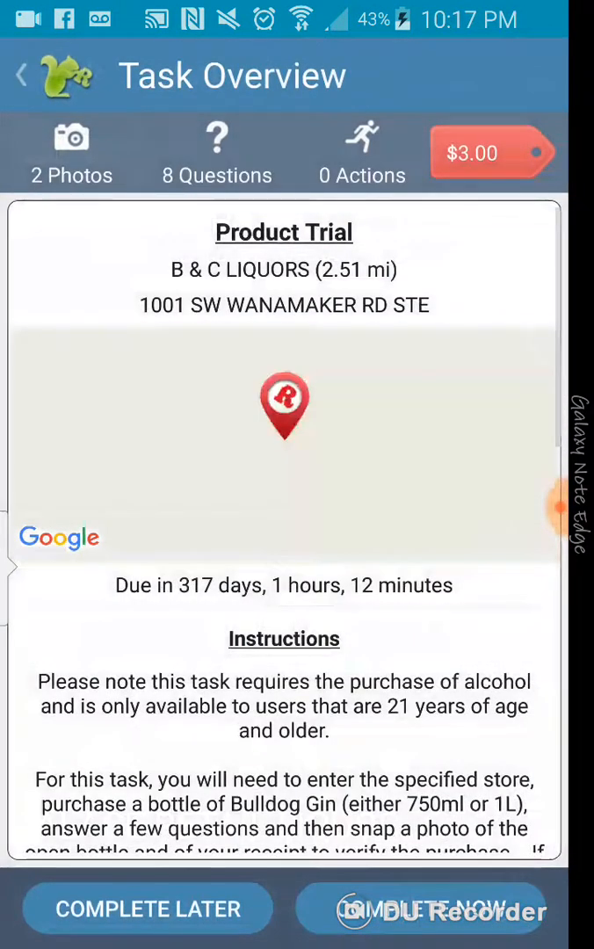
{"action": "scroll", "scroll_direction": "down", "scroll_amount": 3}
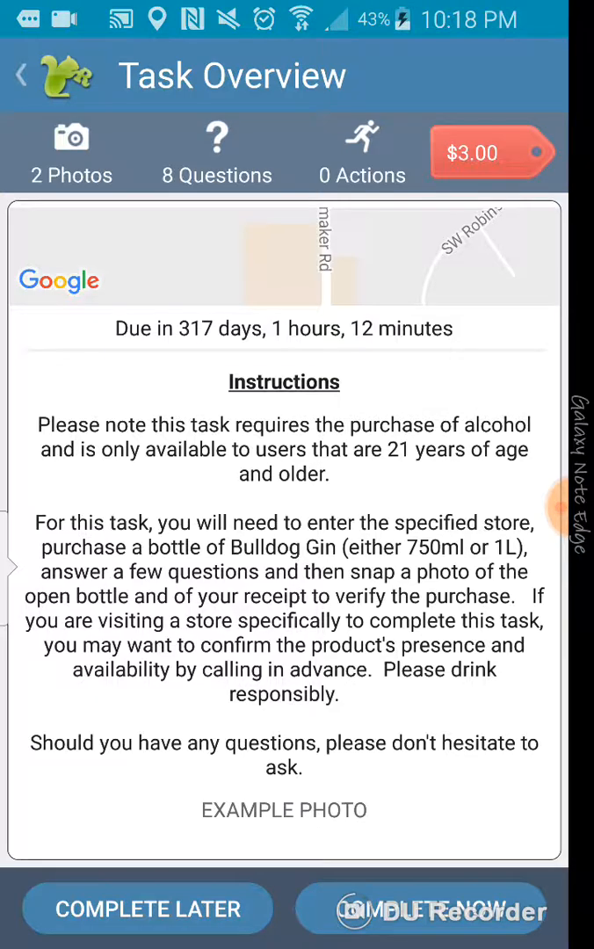
{"action": "scroll", "scroll_direction": "down", "scroll_amount": 3}
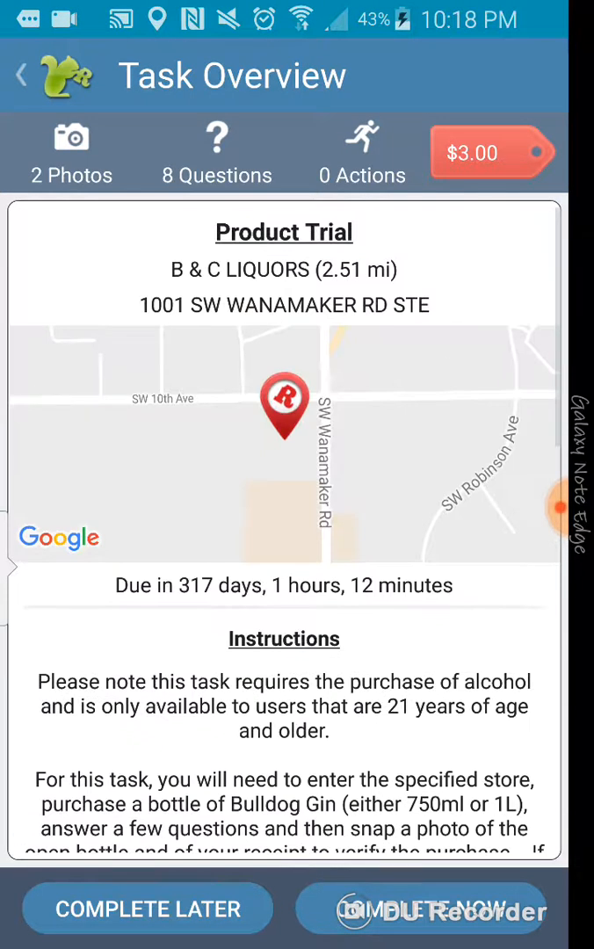
{"action": "scroll", "scroll_direction": "down", "scroll_amount": 3}
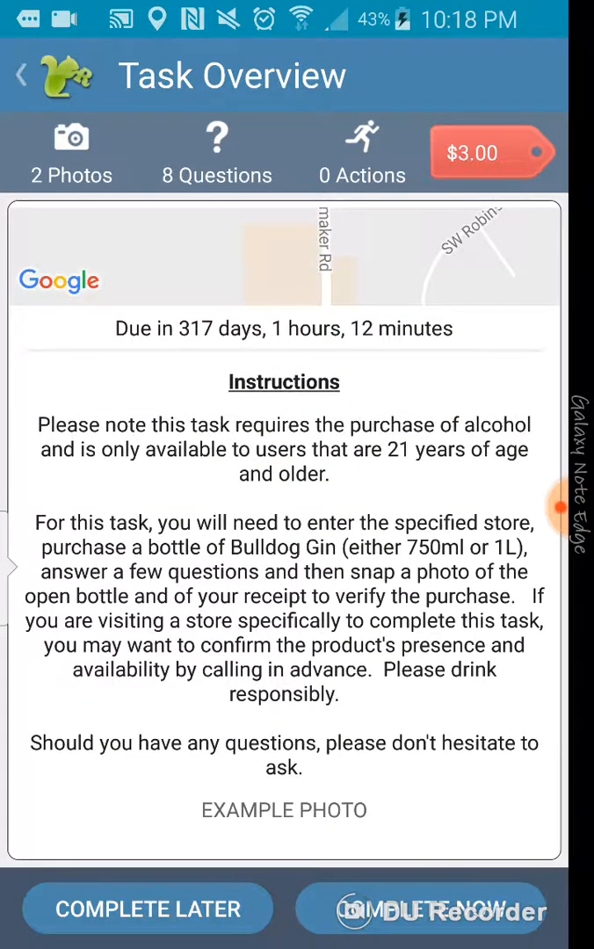
Go back from the task details to the Work list and scroll it.
{"action": "left_click", "coordinate": [21, 75]}
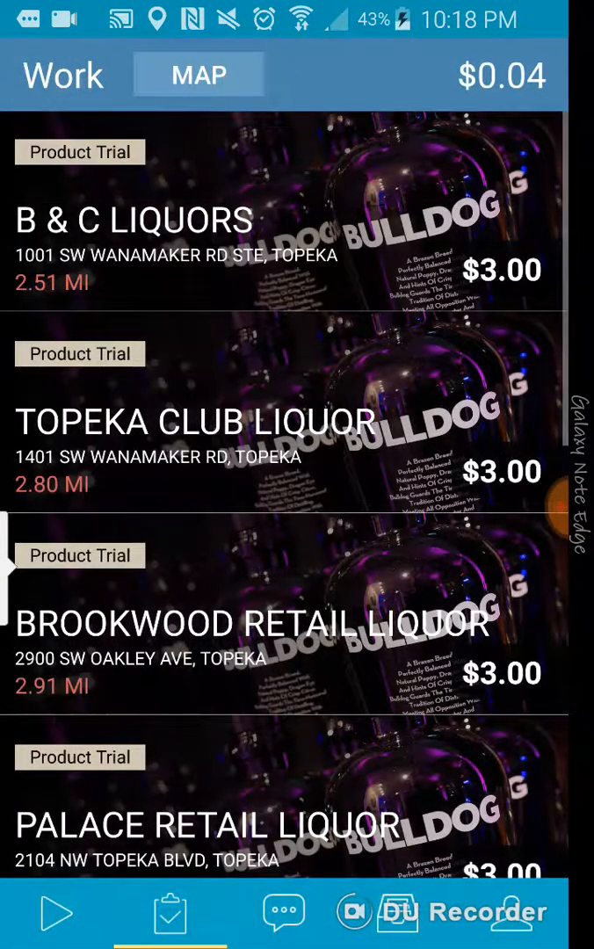
{"action": "scroll", "scroll_direction": "down", "scroll_amount": 3}
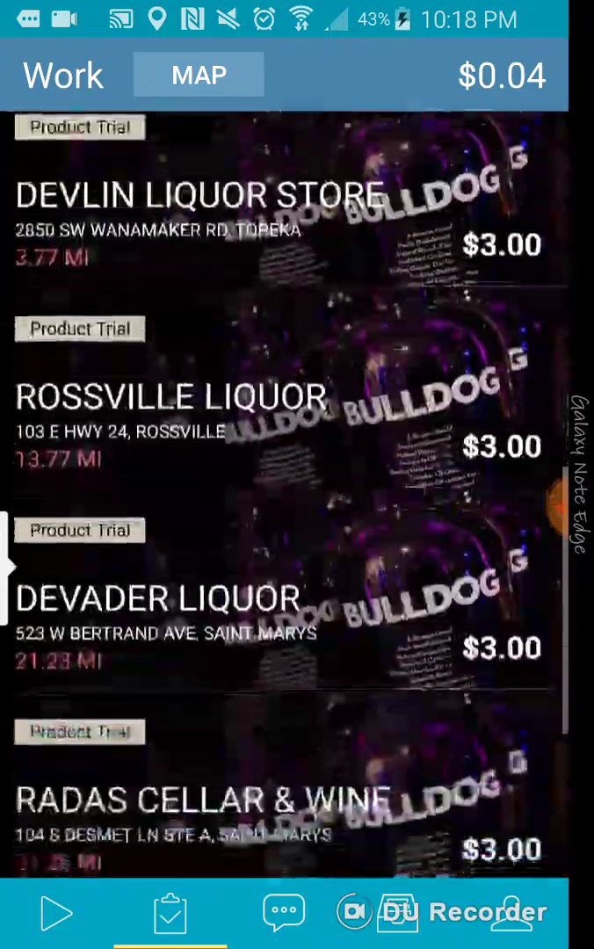
{"action": "scroll", "scroll_direction": "up", "scroll_amount": 3}
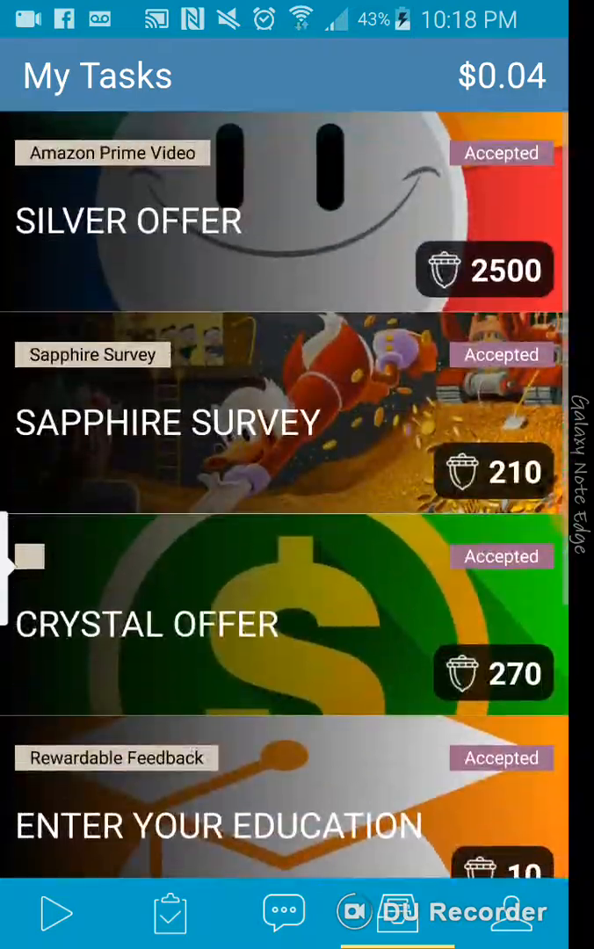
Scroll through My Tasks, including the 10-acorn feedback tasks.
{"action": "scroll", "scroll_direction": "down", "scroll_amount": 3}
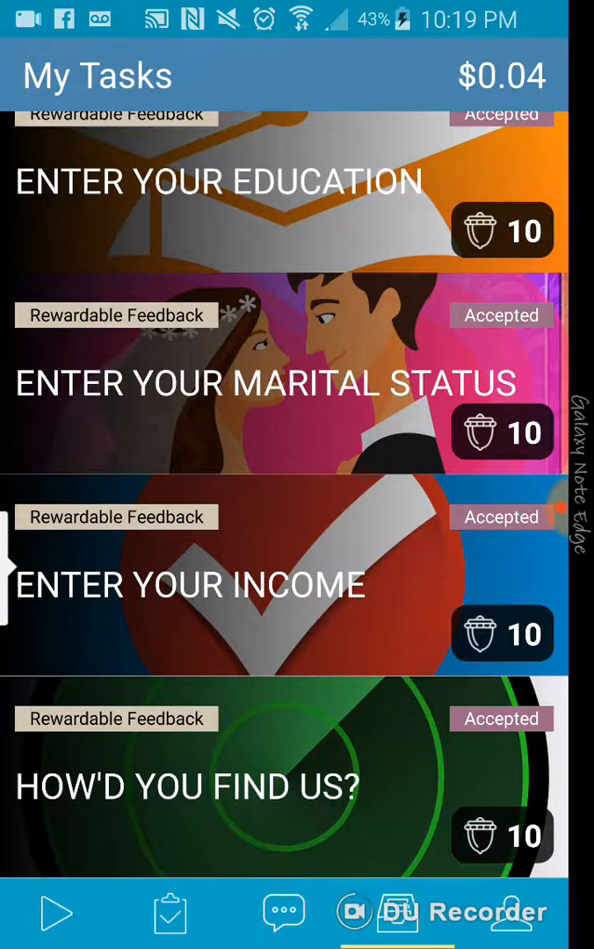
{"action": "scroll", "scroll_direction": "down", "scroll_amount": 3}
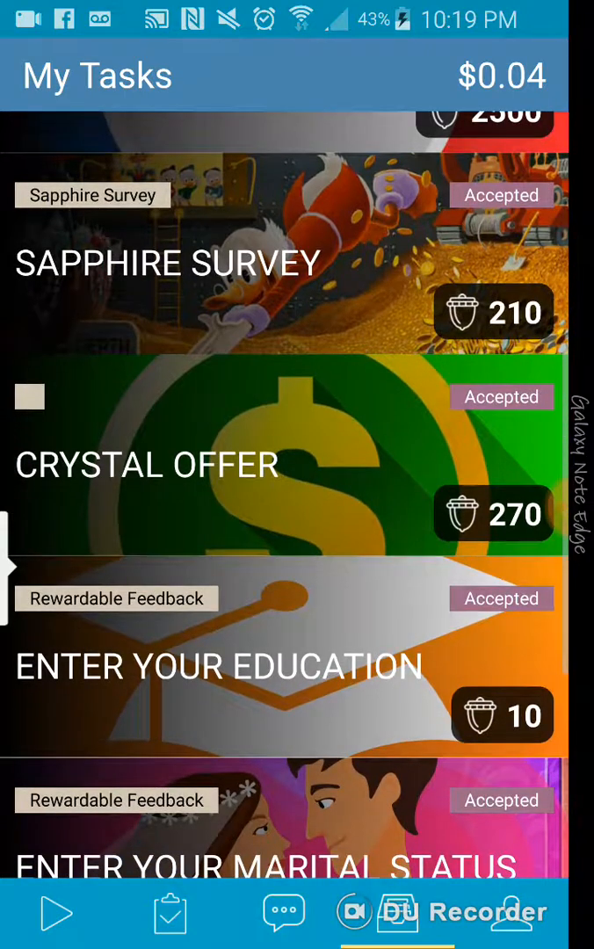
{"action": "scroll", "scroll_direction": "down", "scroll_amount": 3}
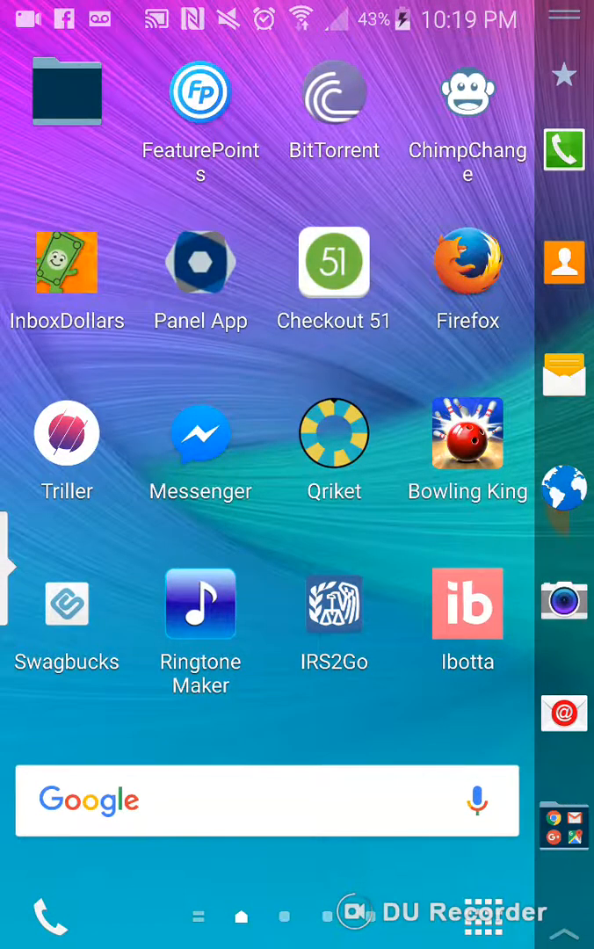
Launch The Reward App (33 points), dismiss the already-claimed Daily Reward notice, and exit.
{"action": "left_click", "coordinate": [484, 916]}
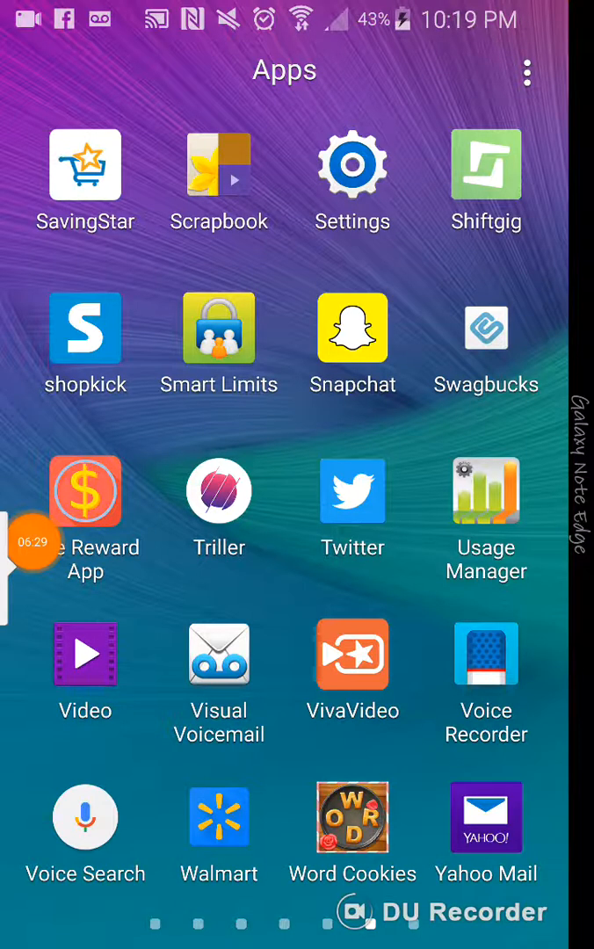
{"action": "left_click", "coordinate": [84, 490]}
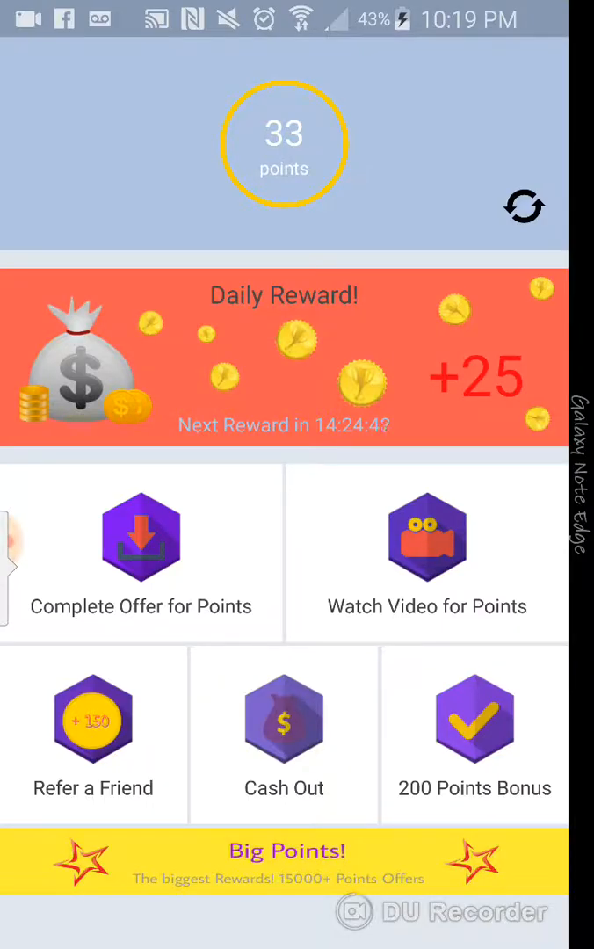
{"action": "left_click", "coordinate": [284, 351]}
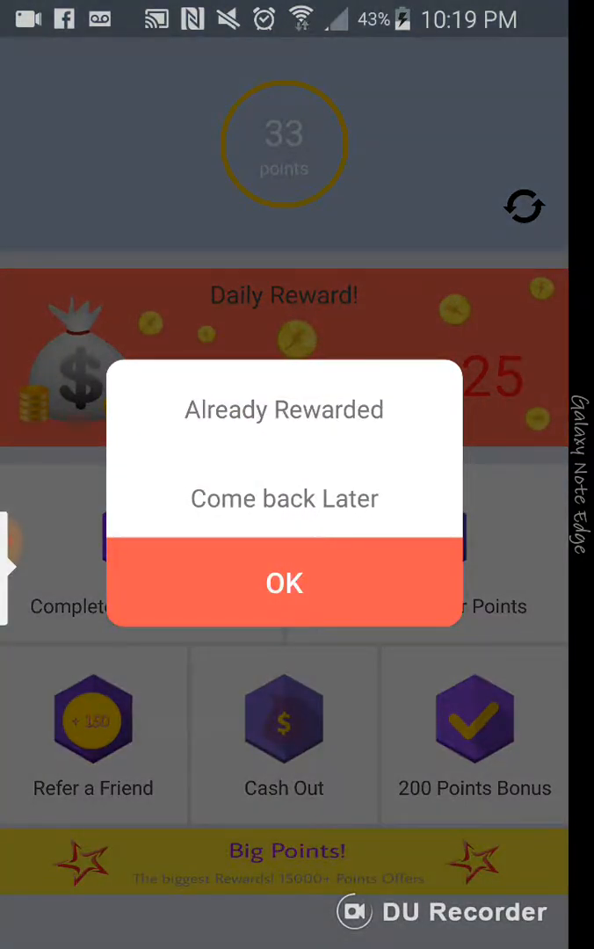
{"action": "left_click", "coordinate": [284, 583]}
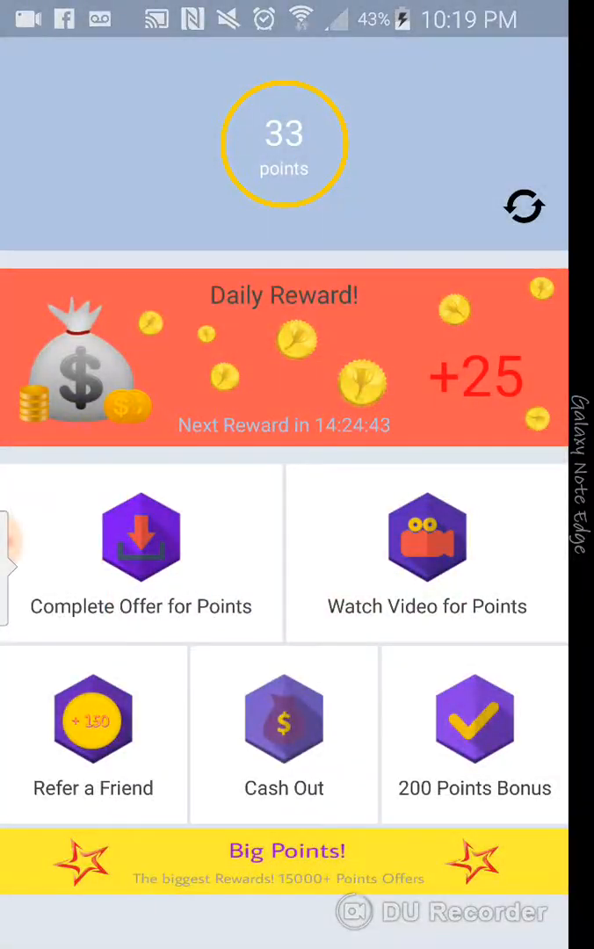
{"action": "key", "text": "back"}
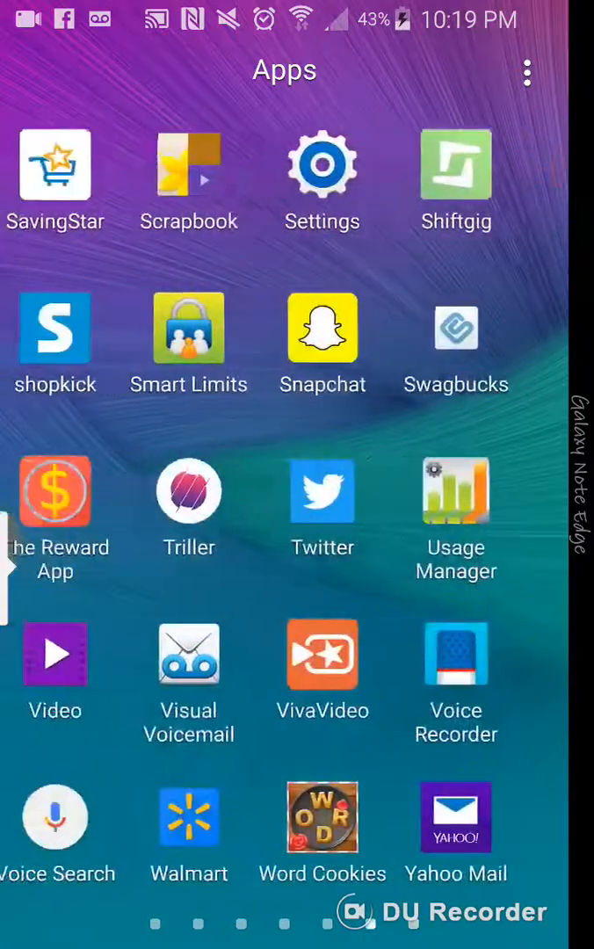
Swipe the app drawer back to its first page, Activehours through Calculator.
{"action": "scroll", "scroll_direction": "left", "scroll_amount": 3}
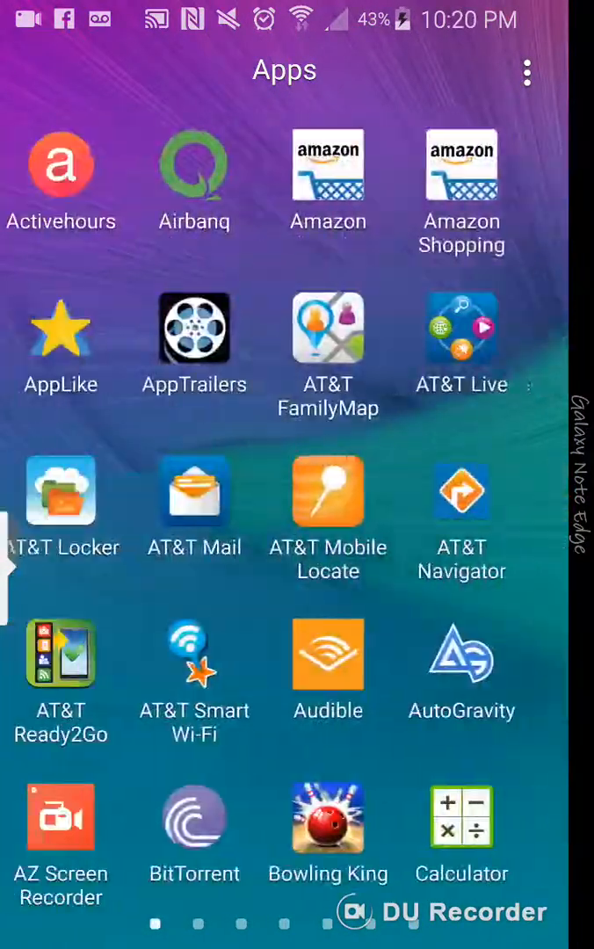
{"action": "scroll", "scroll_direction": "left", "scroll_amount": 3}
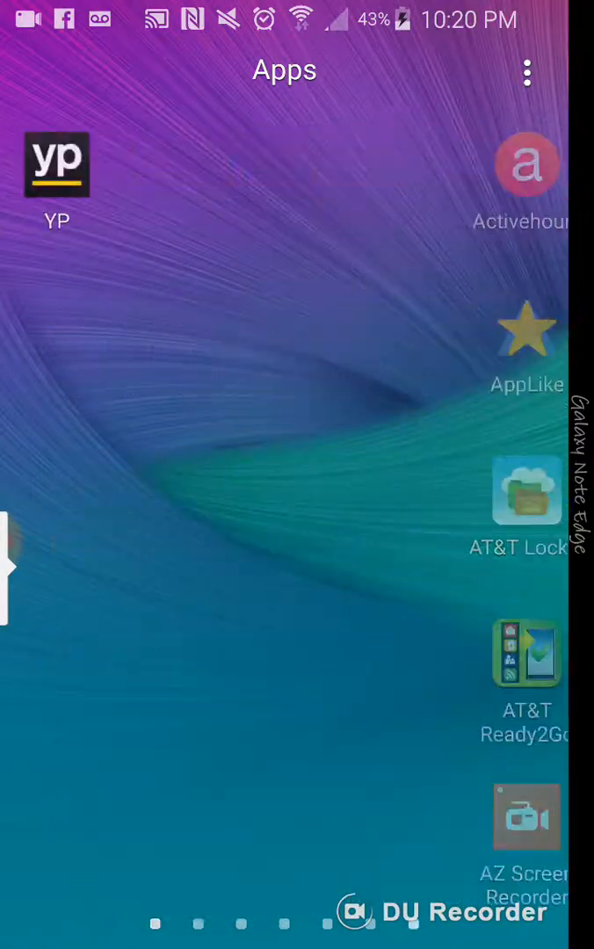
{"action": "scroll", "scroll_direction": "left", "scroll_amount": 3}
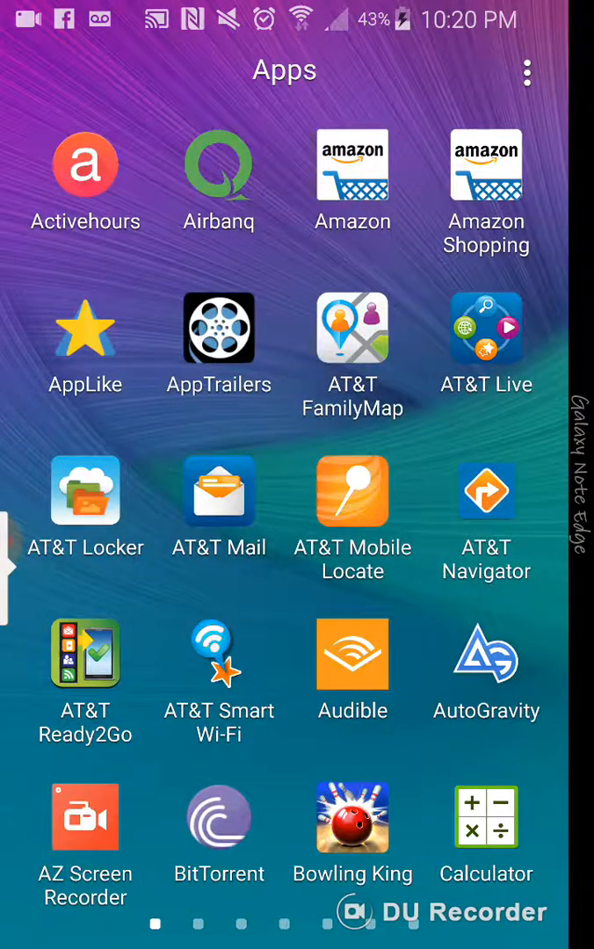